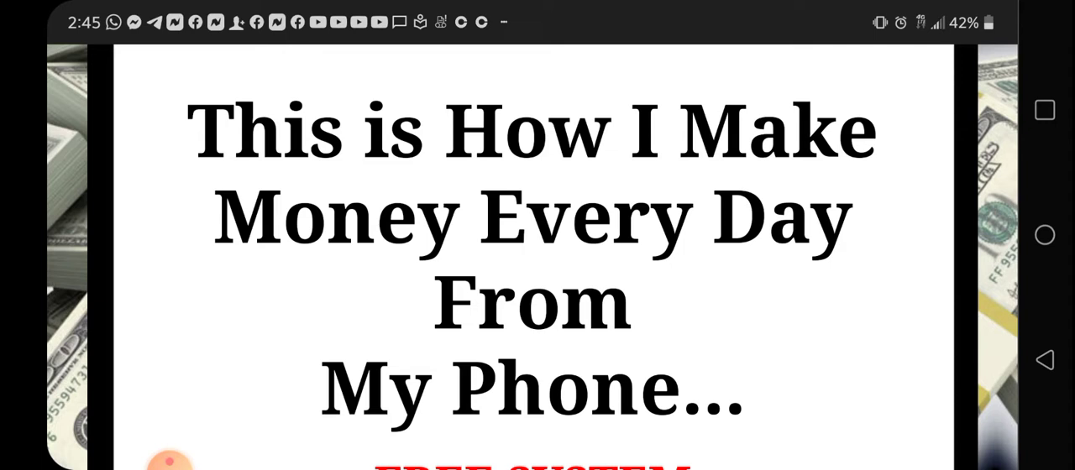
# - Scroll the landing page down to the First Name, Email, Phone fields and Join Now button
pyautogui.scroll(-3)
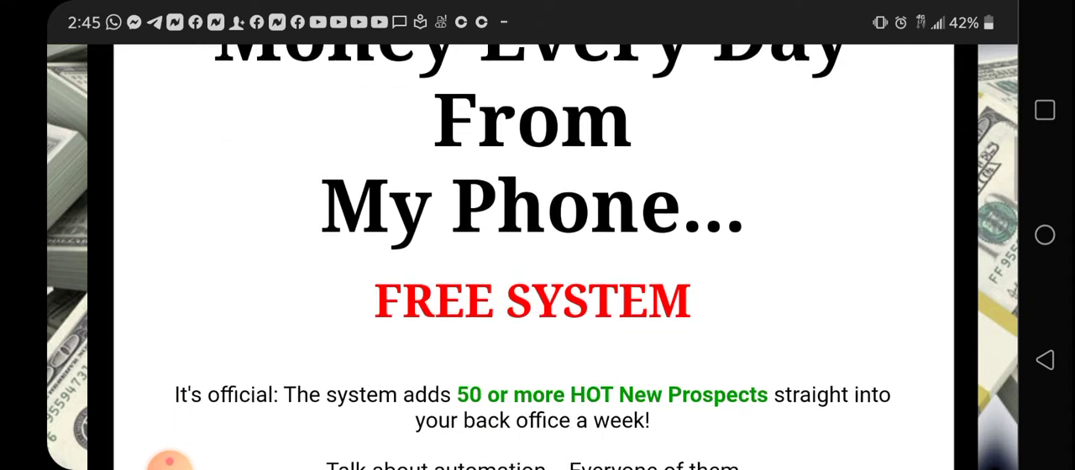
pyautogui.scroll(-3)
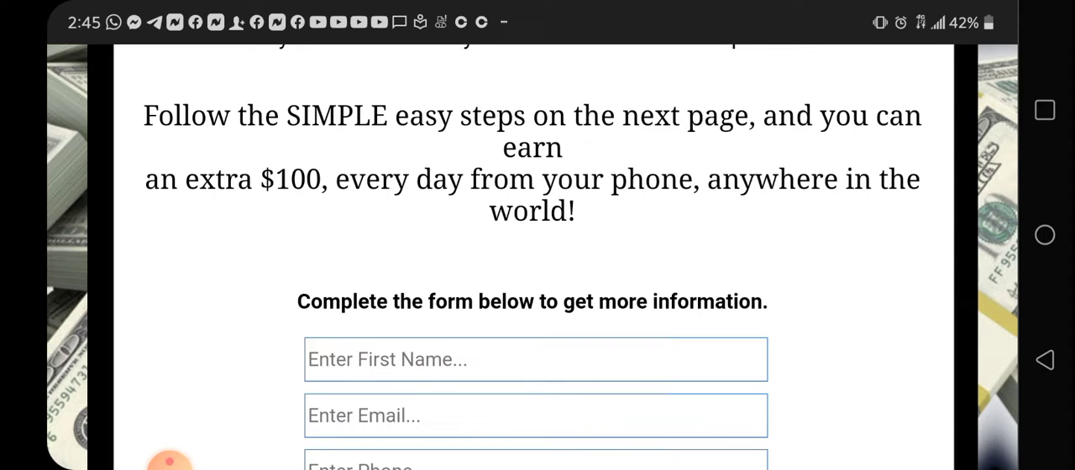
pyautogui.scroll(-3)
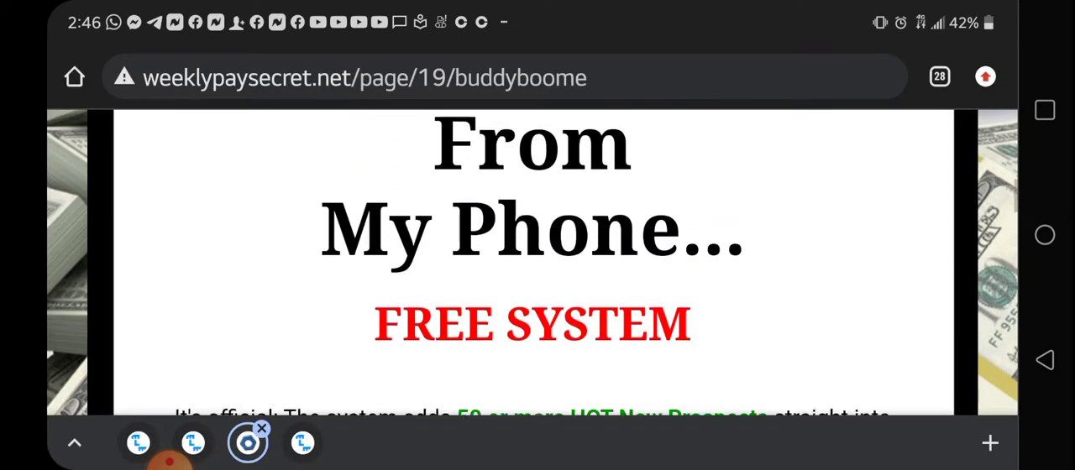
pyautogui.scroll(-3)
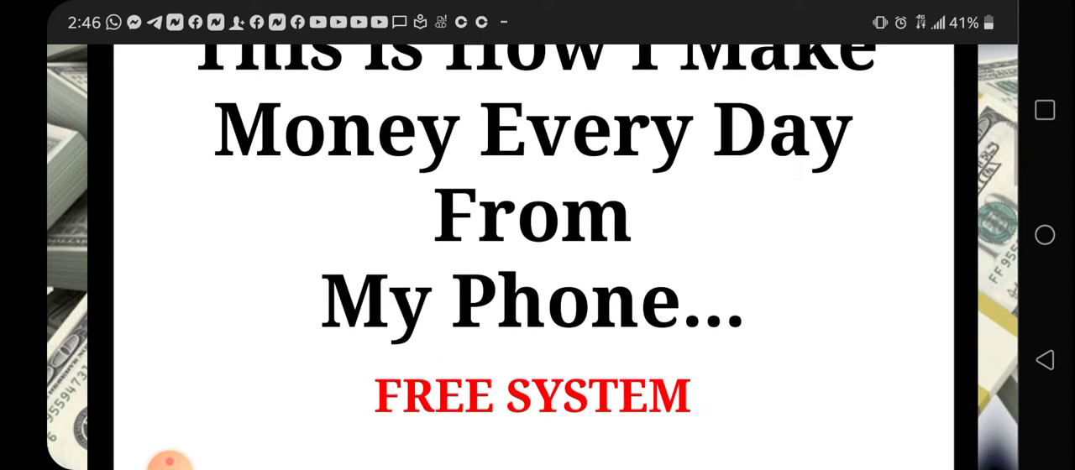
pyautogui.scroll(-3)
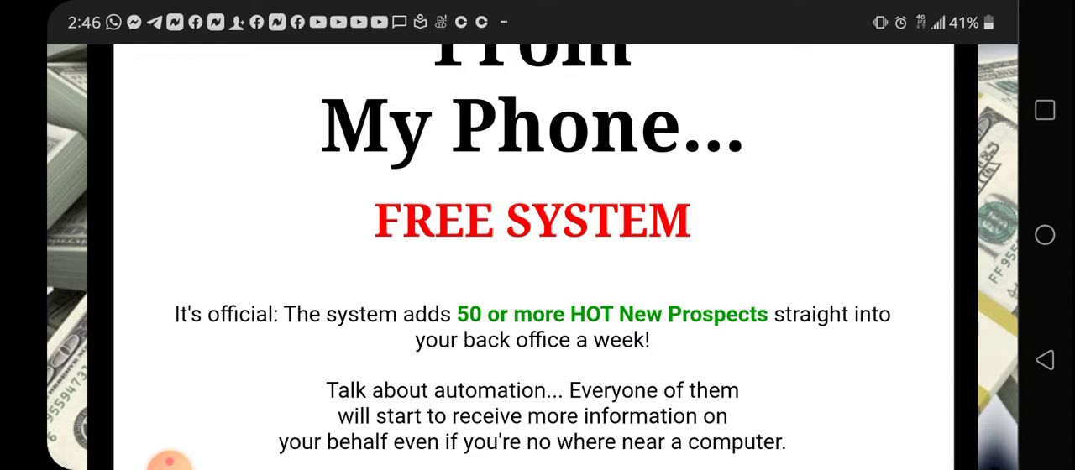
pyautogui.scroll(-3)
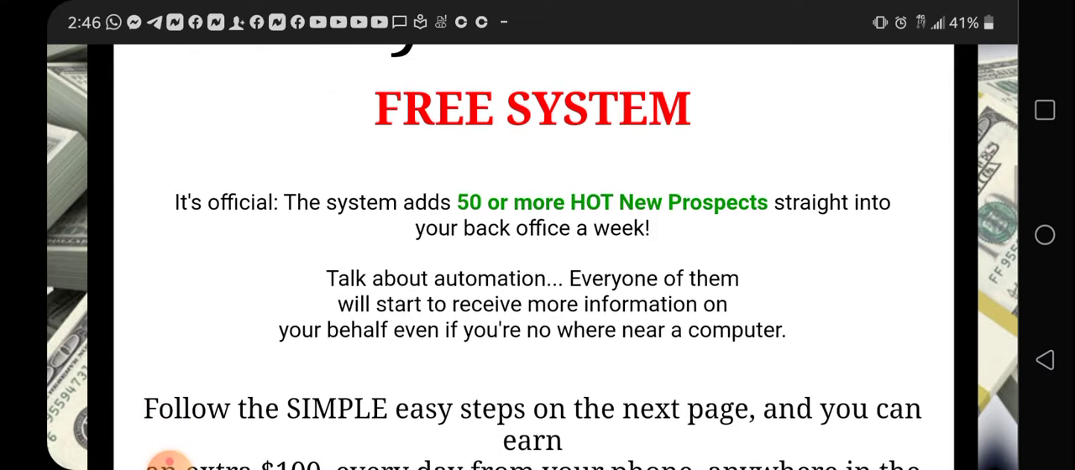
pyautogui.scroll(-3)
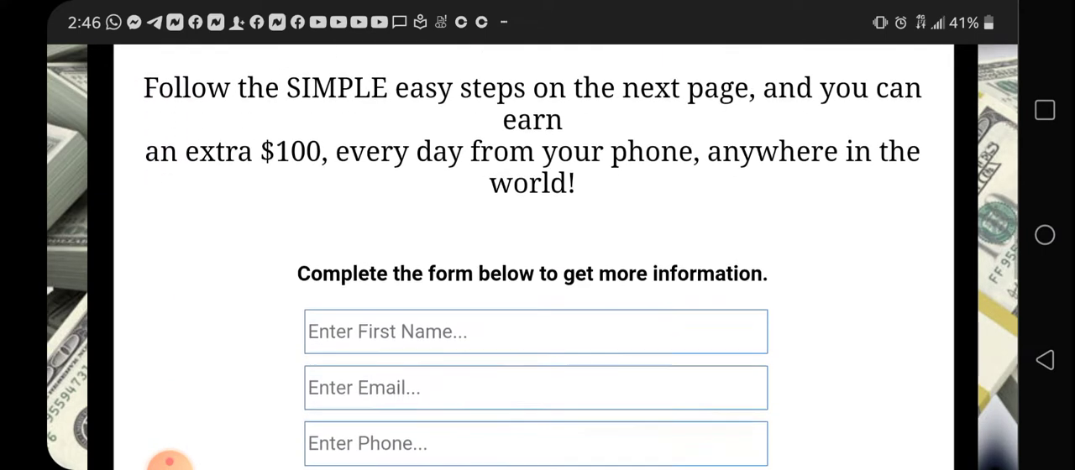
pyautogui.scroll(-3)
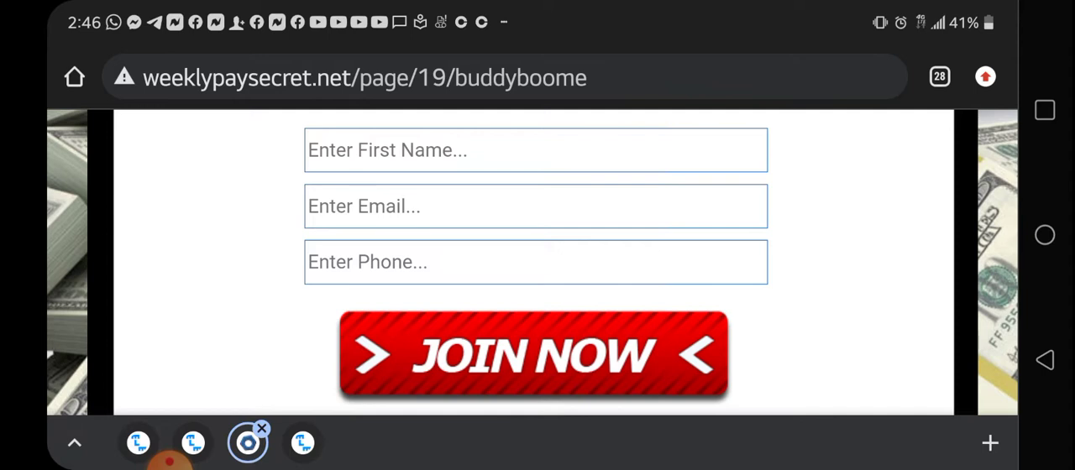
# - Autofill the saved name, email and phone into the form and submit it with Join Now
pyautogui.click(534, 150)
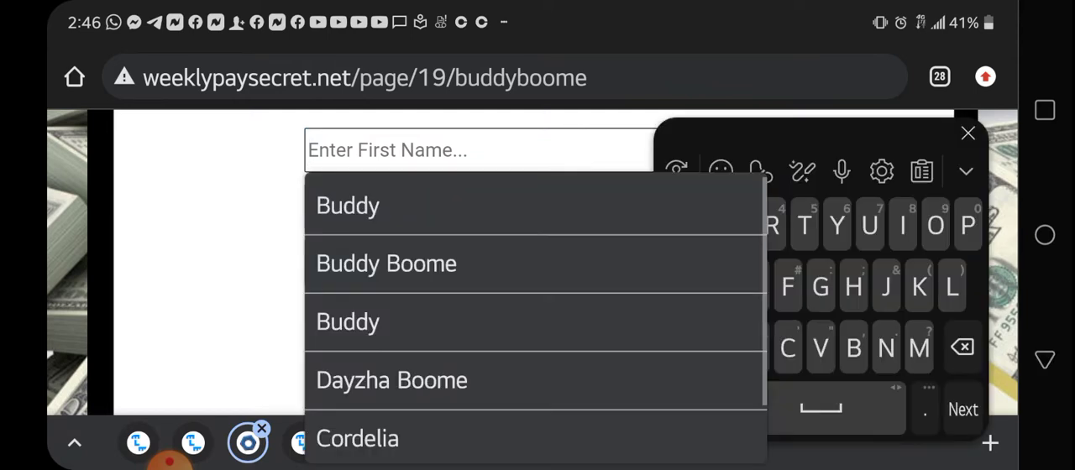
pyautogui.click(386, 262)
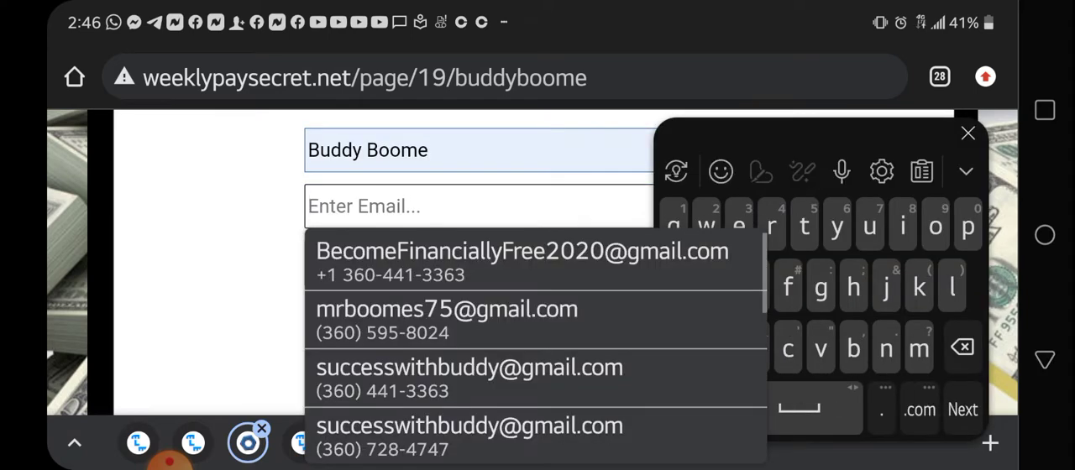
pyautogui.click(520, 251)
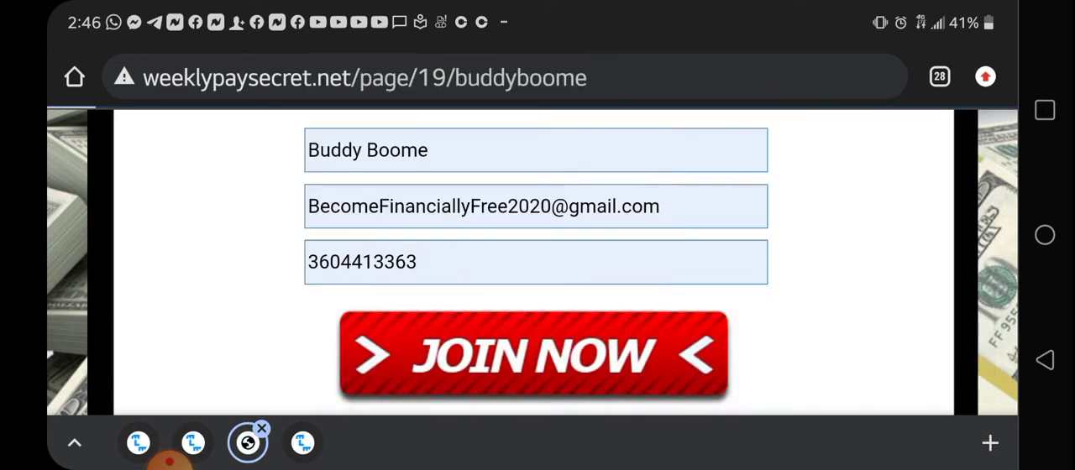
pyautogui.click(534, 354)
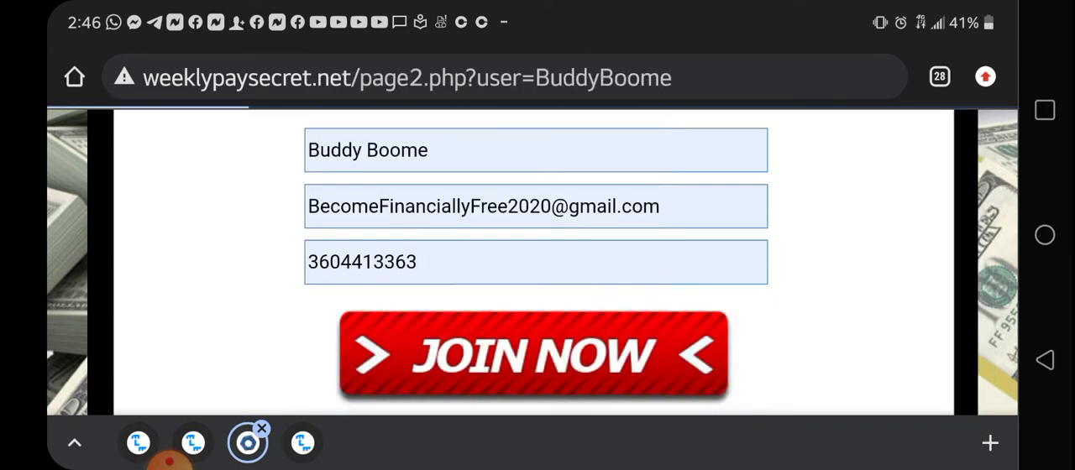
pyautogui.click(534, 354)
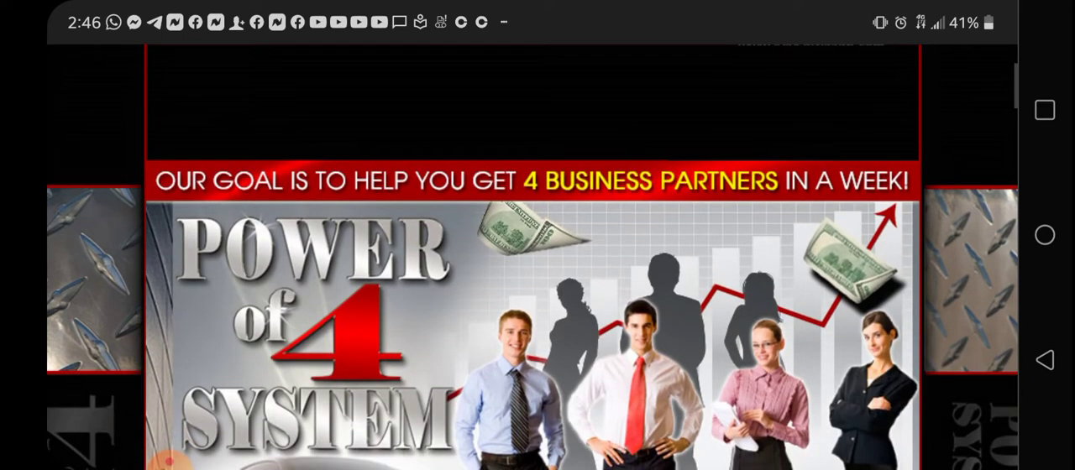
# - Scroll the Power of 4 System page down to its Click Here to continue button
pyautogui.scroll(-3)
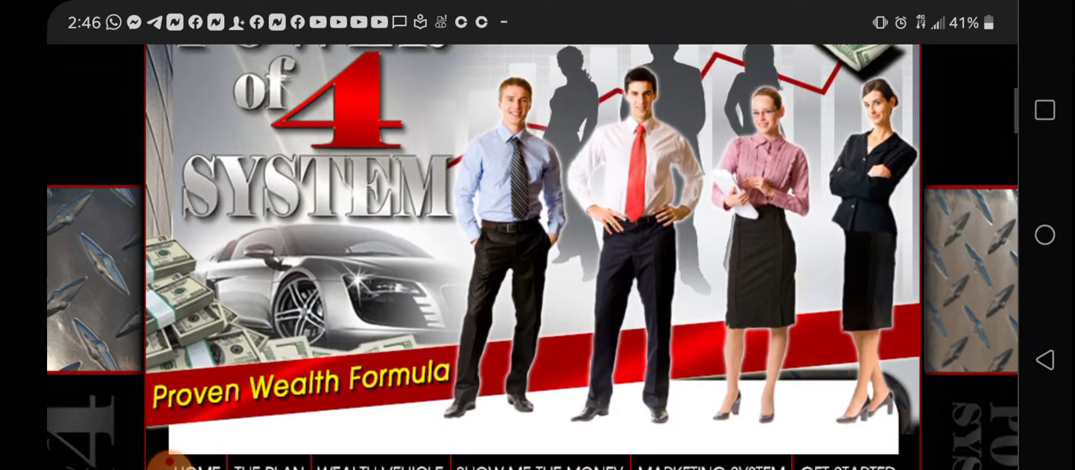
pyautogui.scroll(-3)
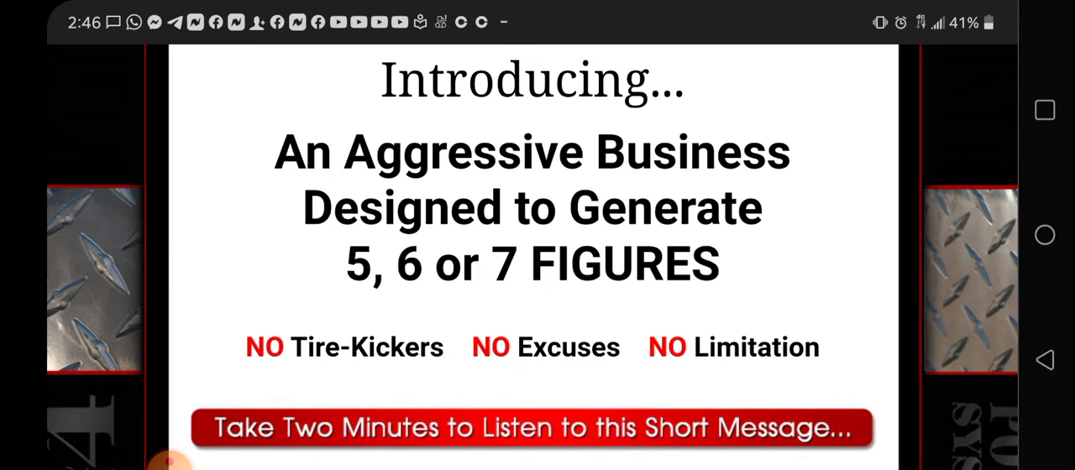
pyautogui.scroll(-3)
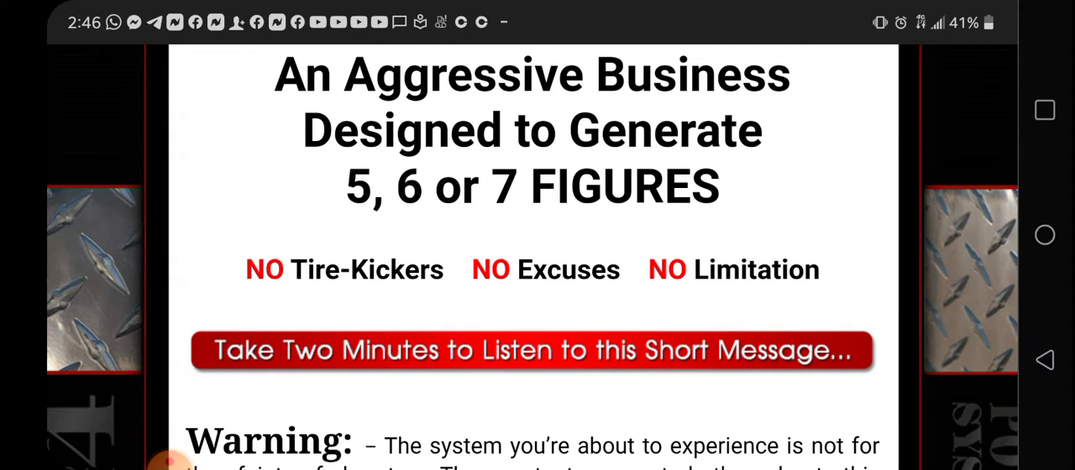
pyautogui.scroll(-3)
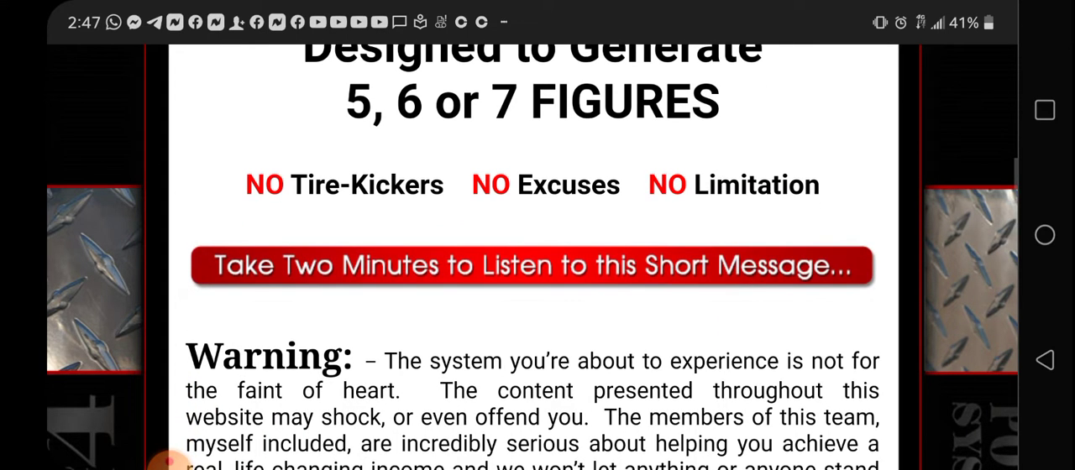
pyautogui.scroll(-3)
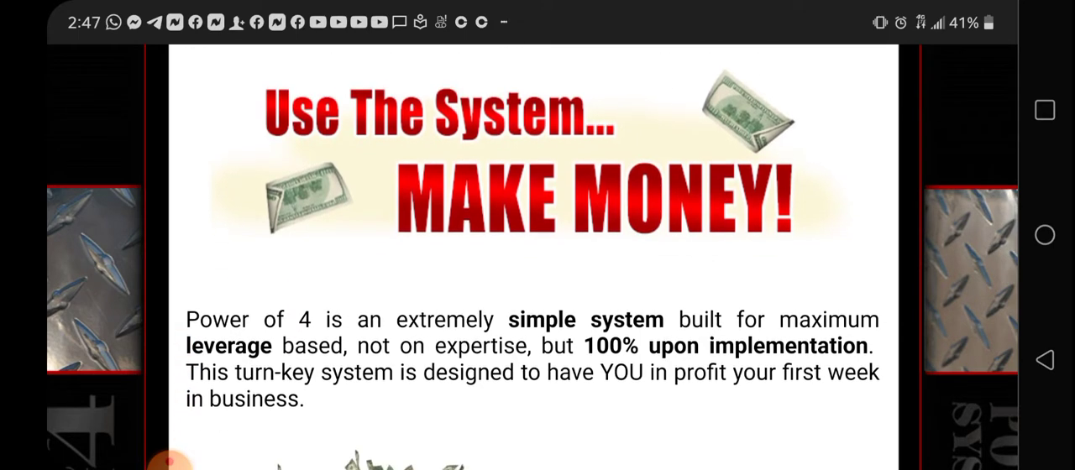
pyautogui.scroll(-3)
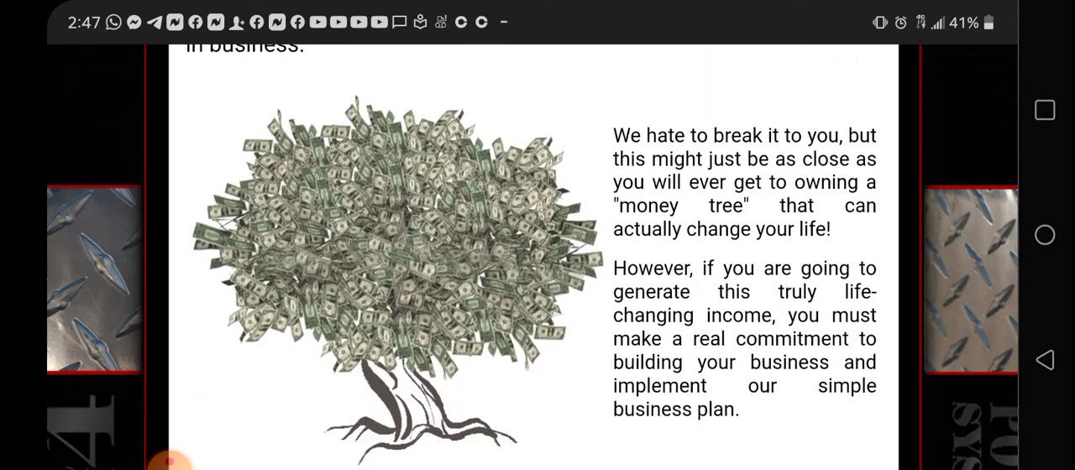
pyautogui.scroll(-3)
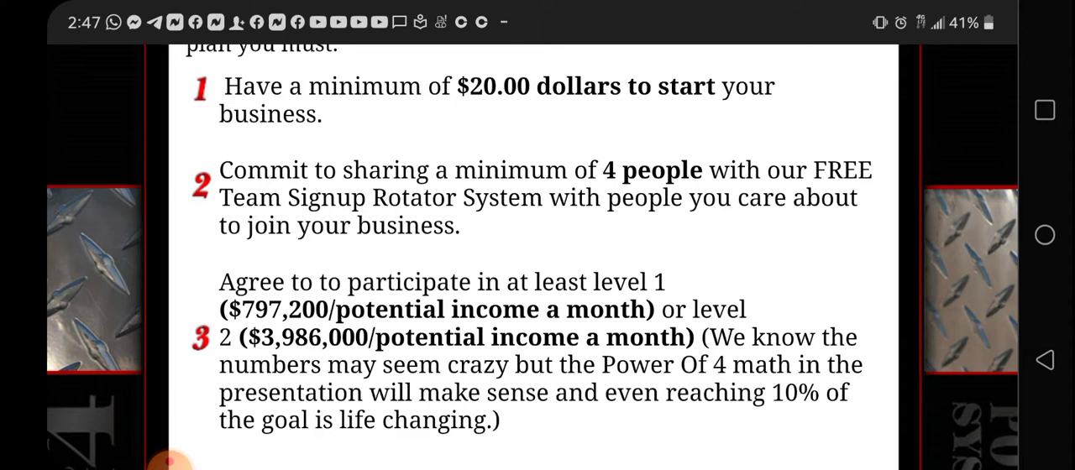
pyautogui.scroll(-3)
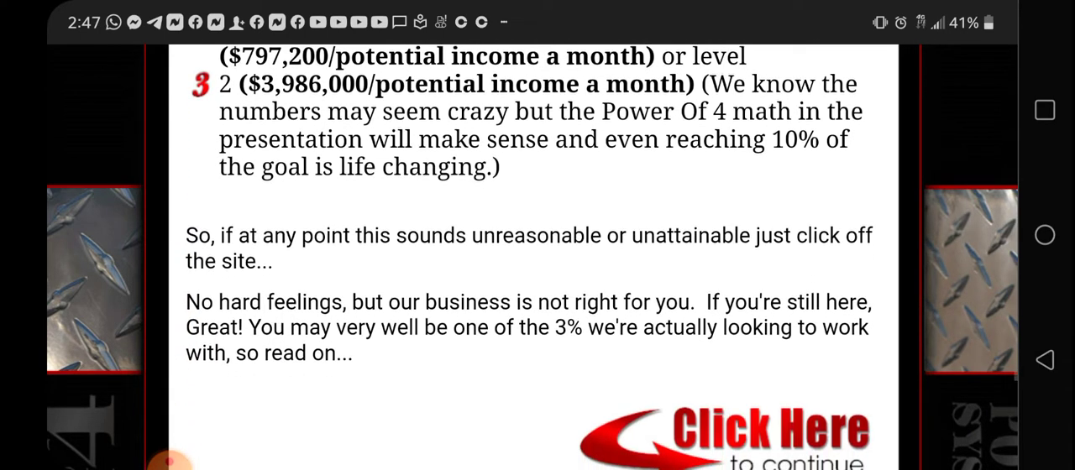
pyautogui.scroll(-3)
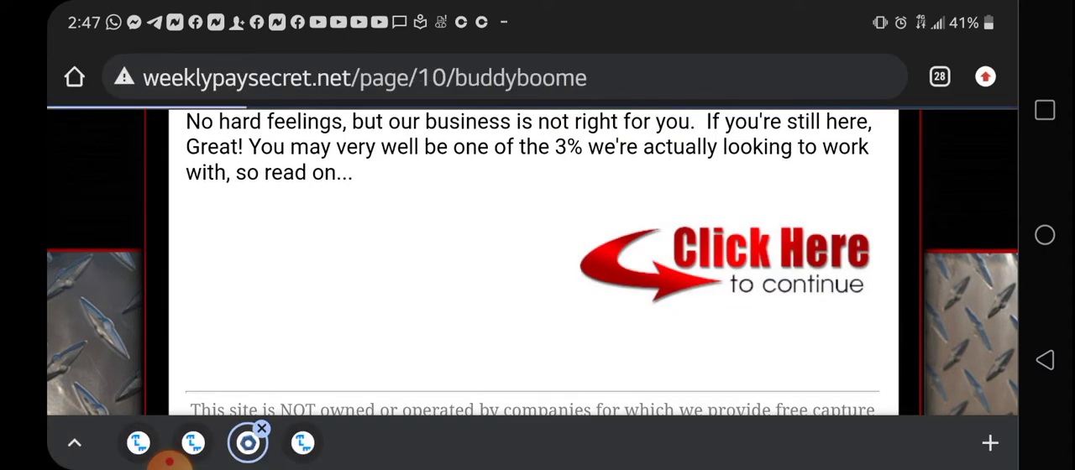
# - Scroll the business plan page (page 10) down to its Click Here to continue banner
pyautogui.scroll(-3)
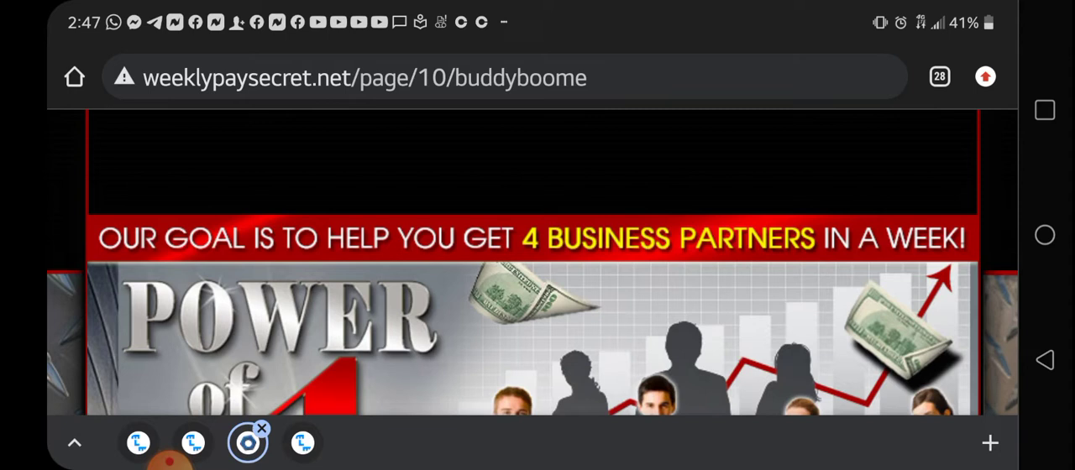
pyautogui.scroll(-3)
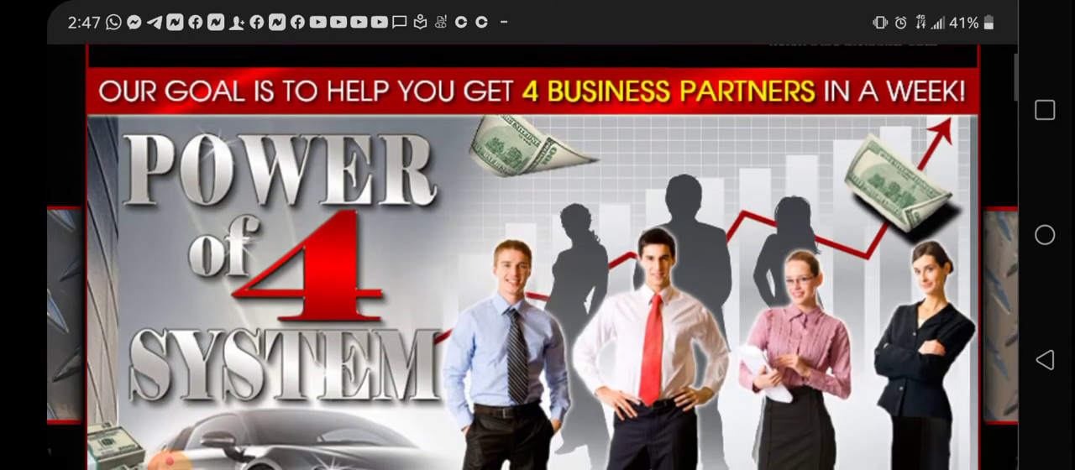
pyautogui.scroll(-3)
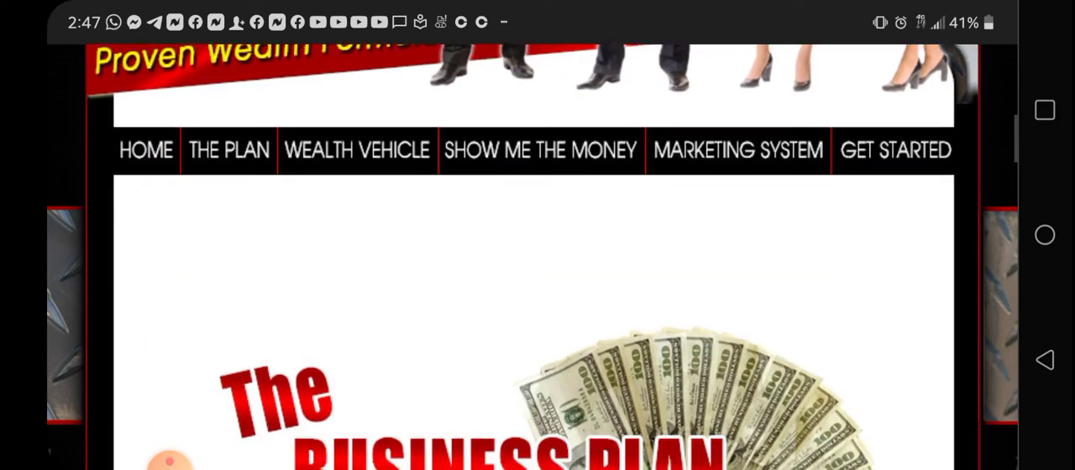
pyautogui.scroll(-3)
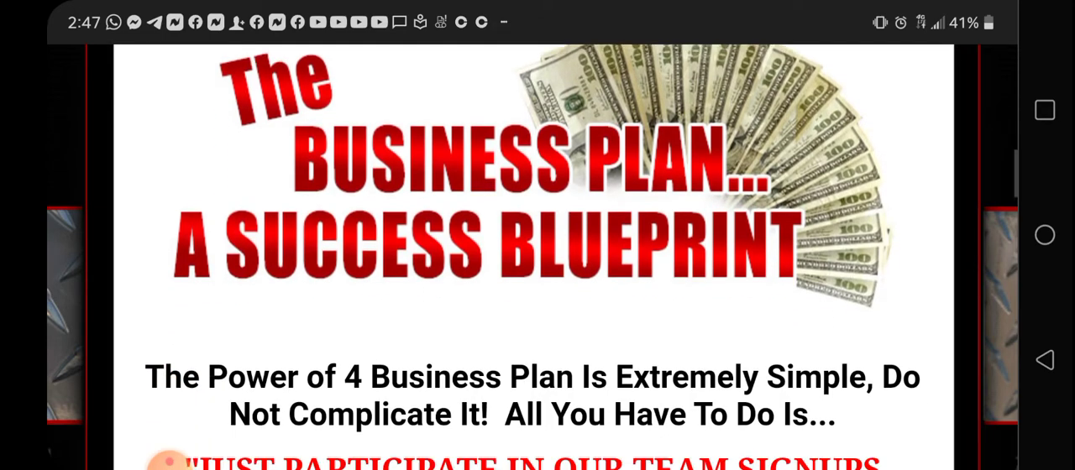
pyautogui.scroll(-3)
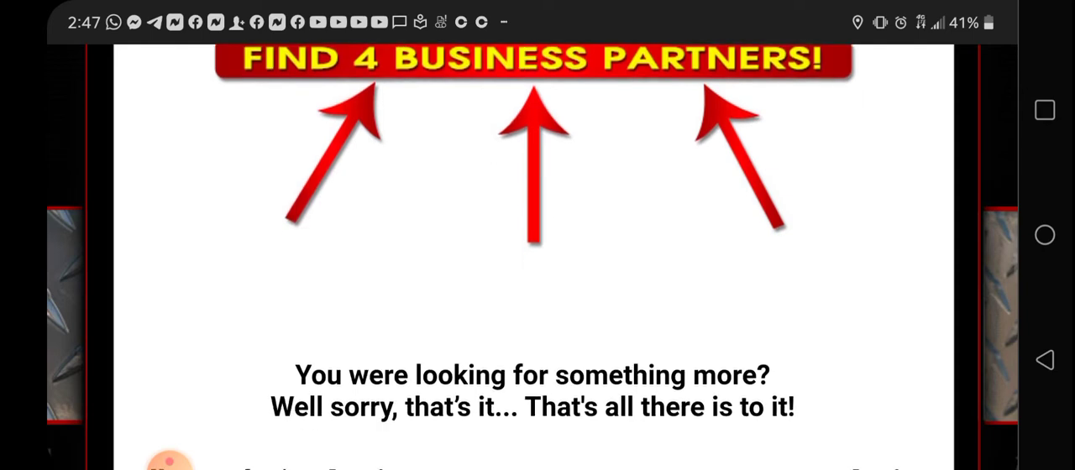
pyautogui.scroll(-3)
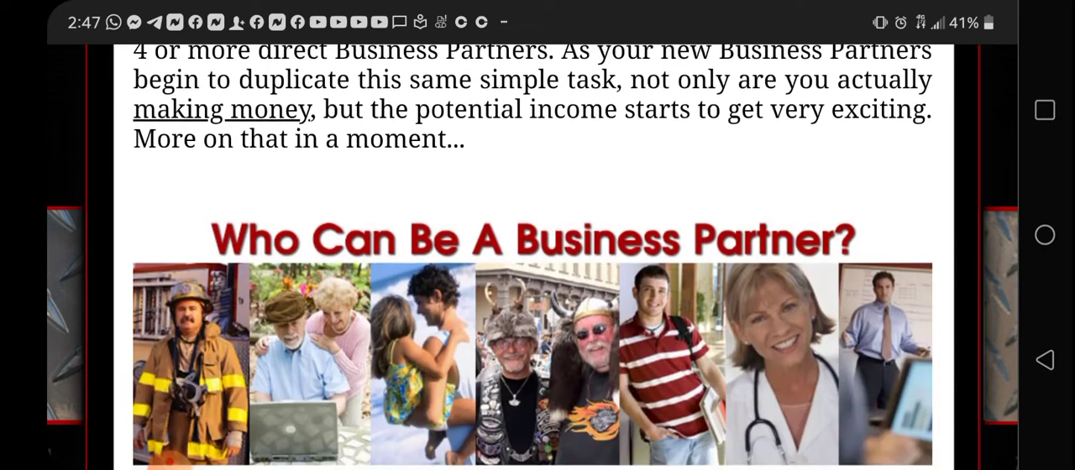
pyautogui.scroll(-3)
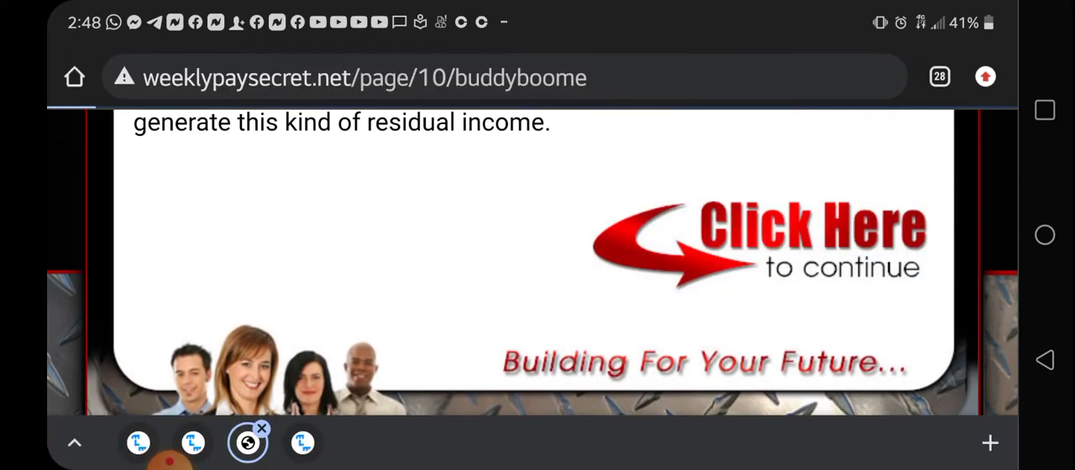
# - Continue to page 11 and scroll through its Savings Highway Global income streams
pyautogui.click(755, 243)
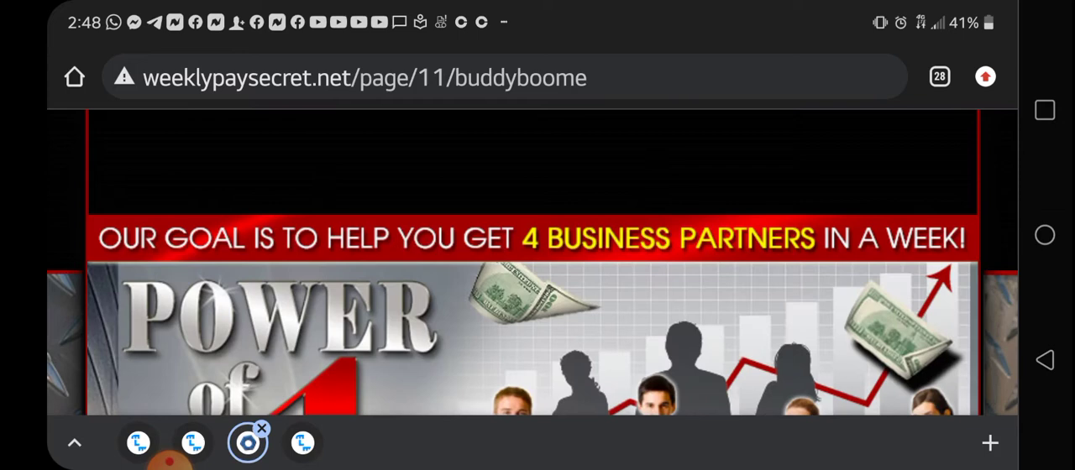
pyautogui.scroll(-3)
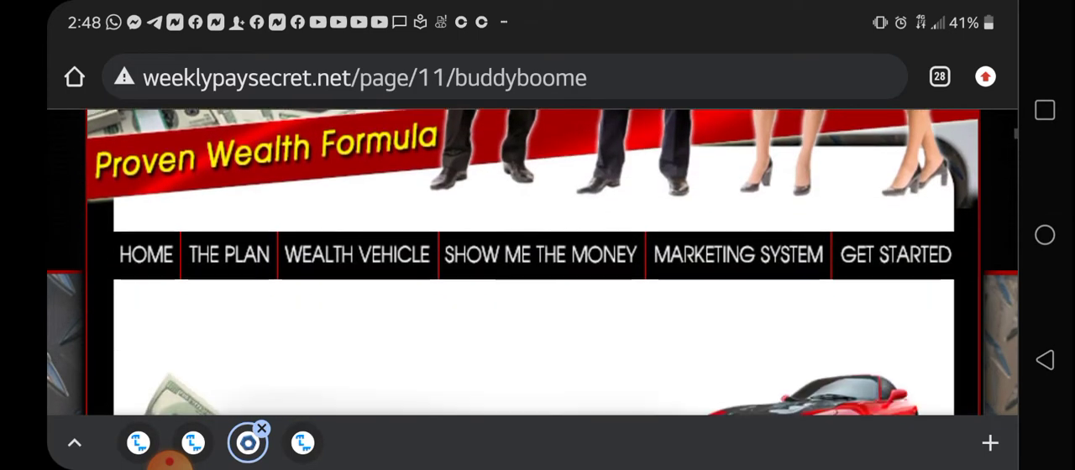
pyautogui.scroll(-3)
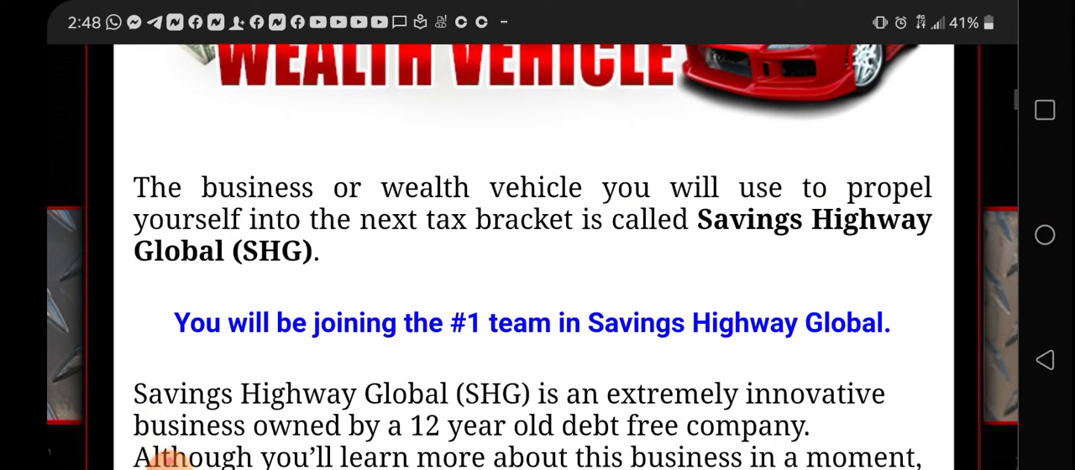
pyautogui.scroll(-3)
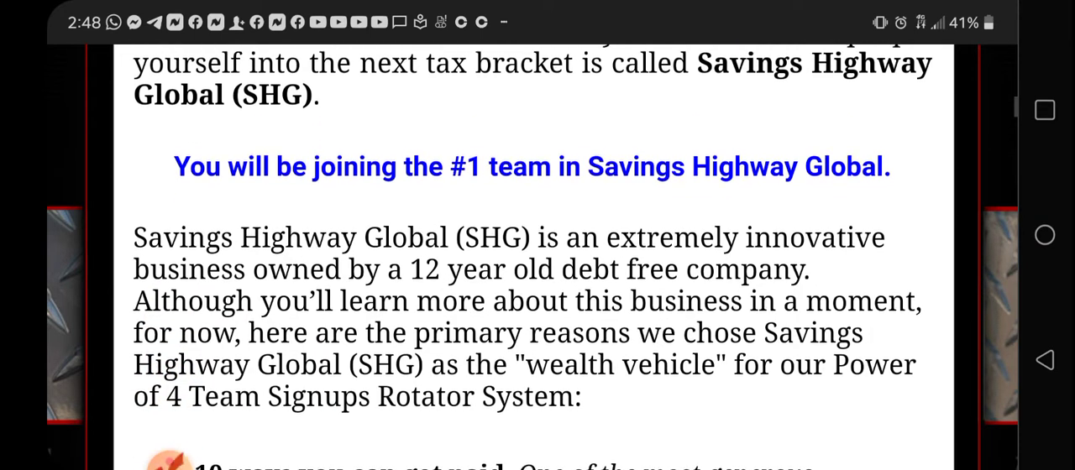
pyautogui.scroll(-3)
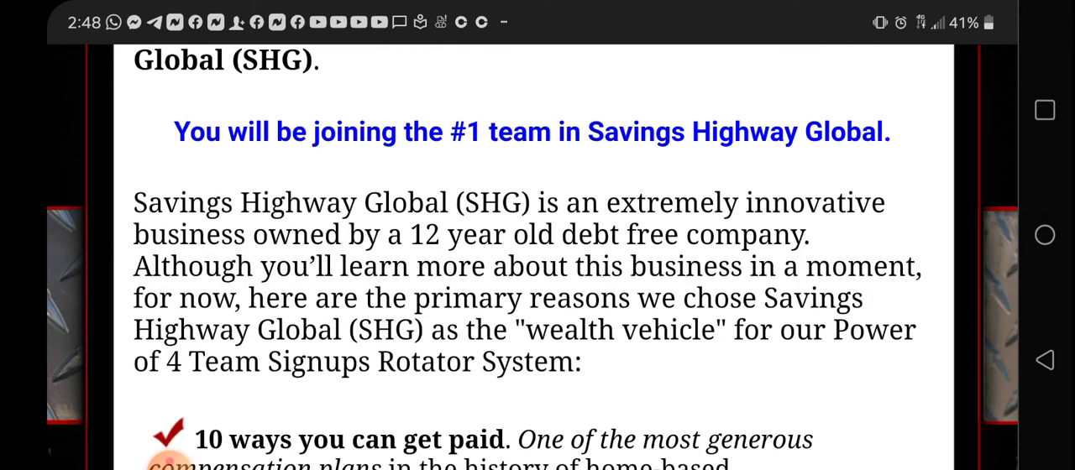
pyautogui.scroll(-3)
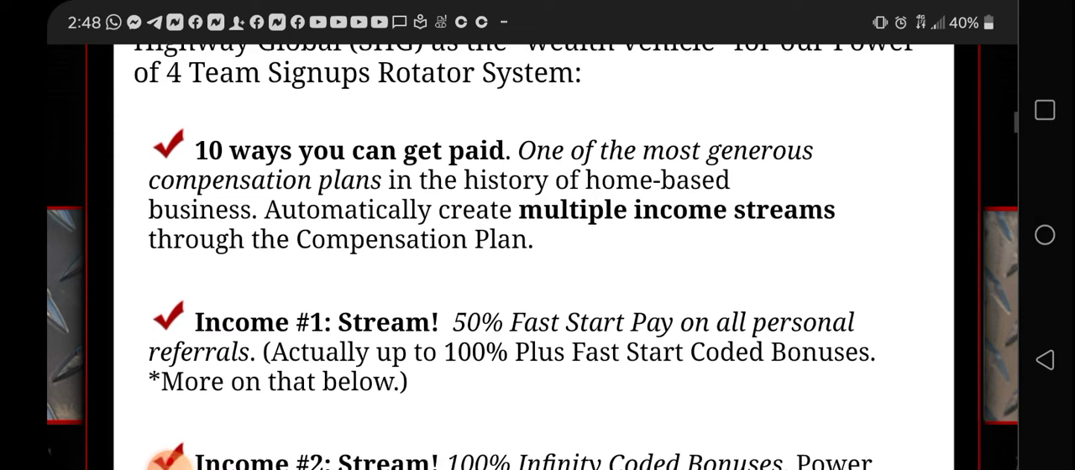
pyautogui.scroll(-3)
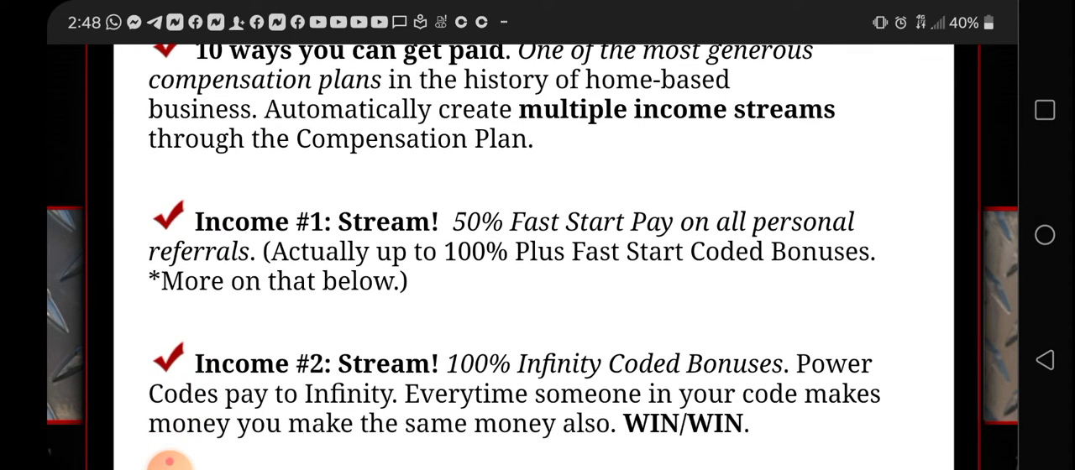
pyautogui.scroll(-3)
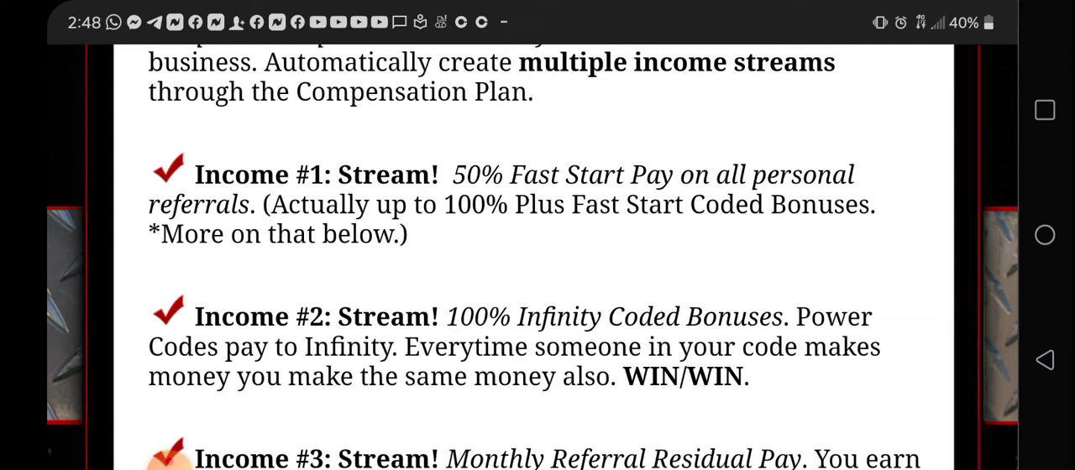
pyautogui.scroll(-3)
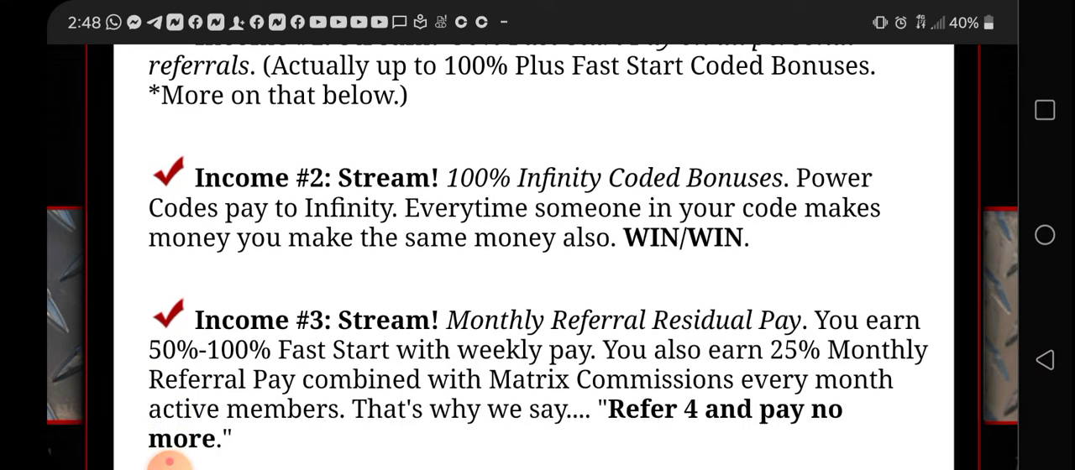
pyautogui.scroll(-3)
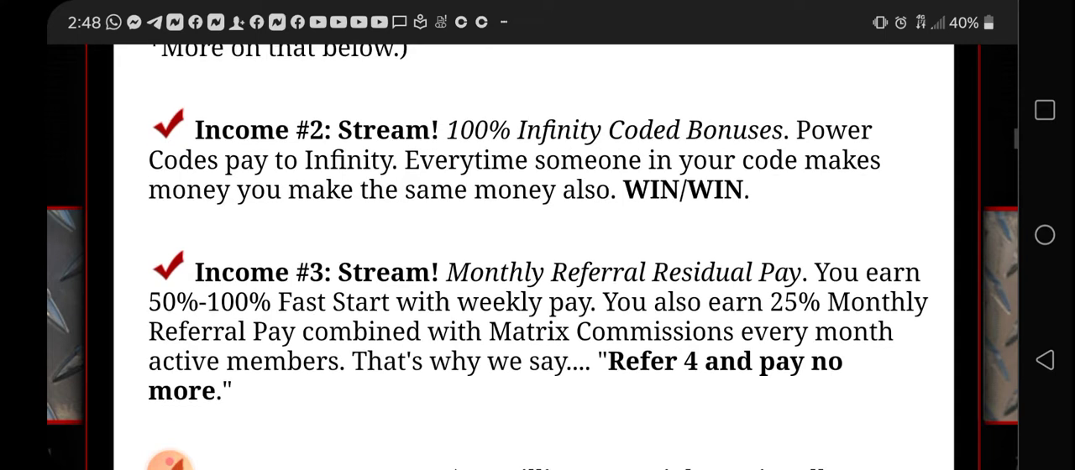
pyautogui.scroll(-3)
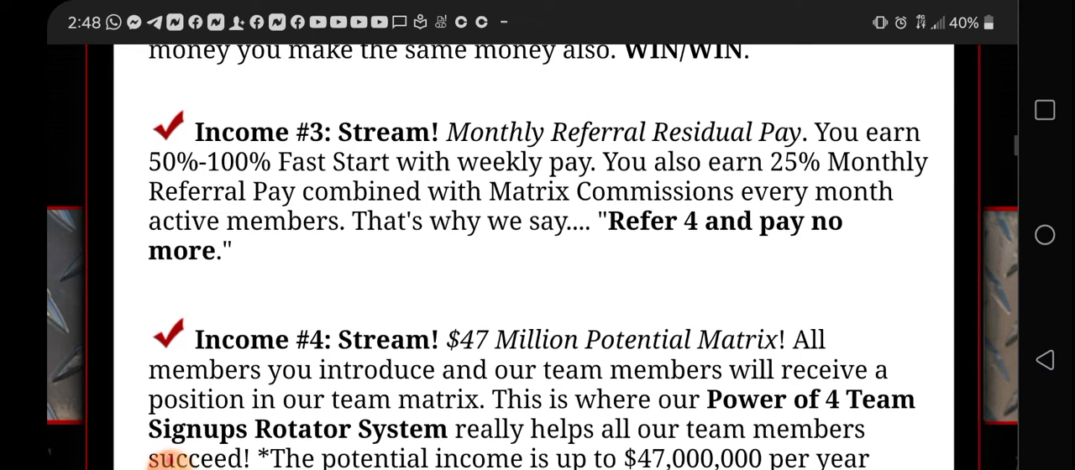
# - Scroll past page 11's video and earnings table and on into page 12's highlights
pyautogui.scroll(-3)
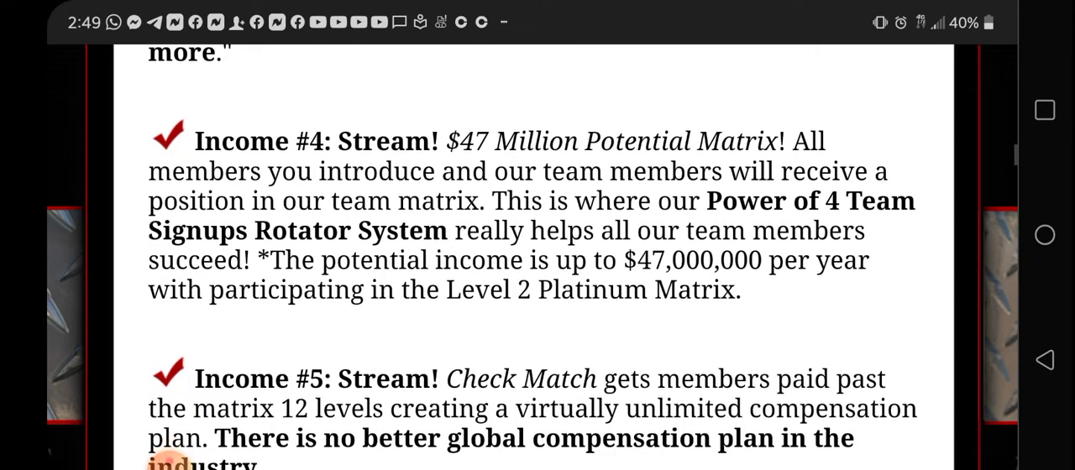
pyautogui.scroll(-3)
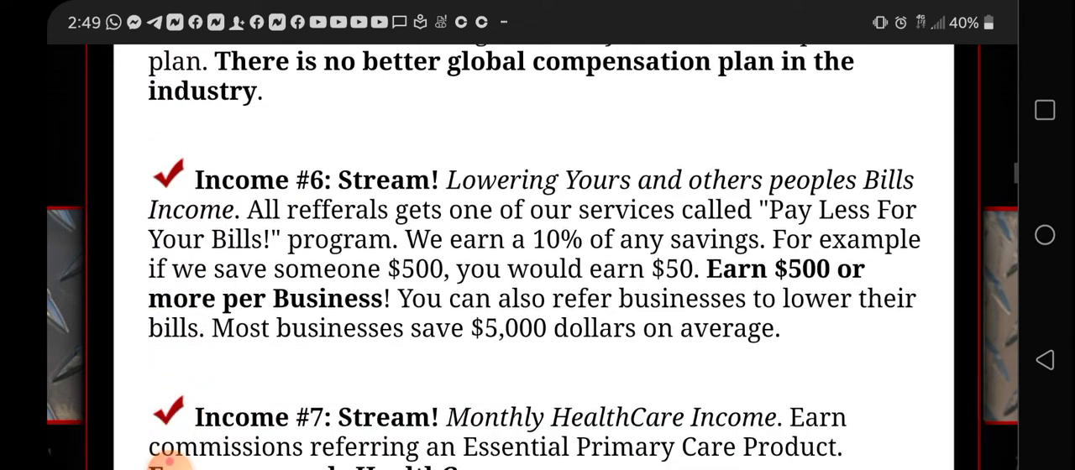
pyautogui.scroll(-3)
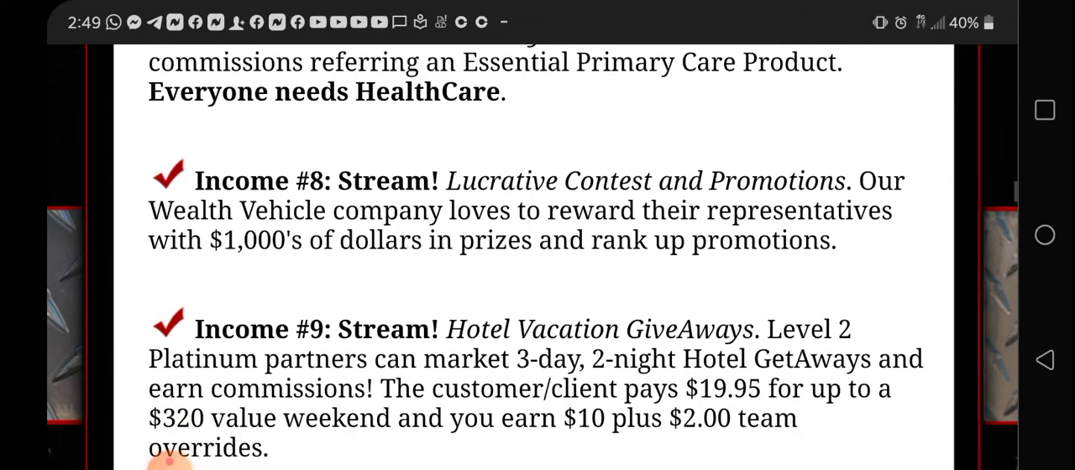
pyautogui.scroll(-3)
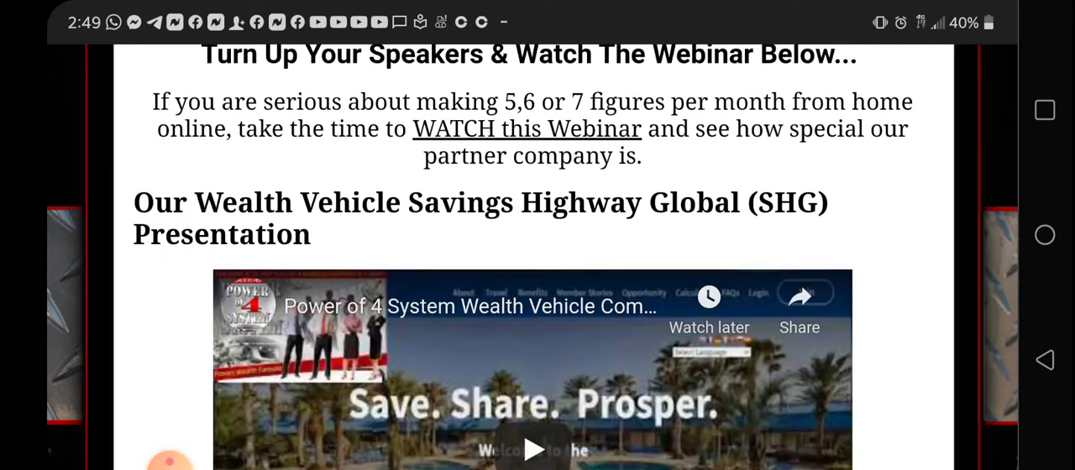
pyautogui.scroll(-3)
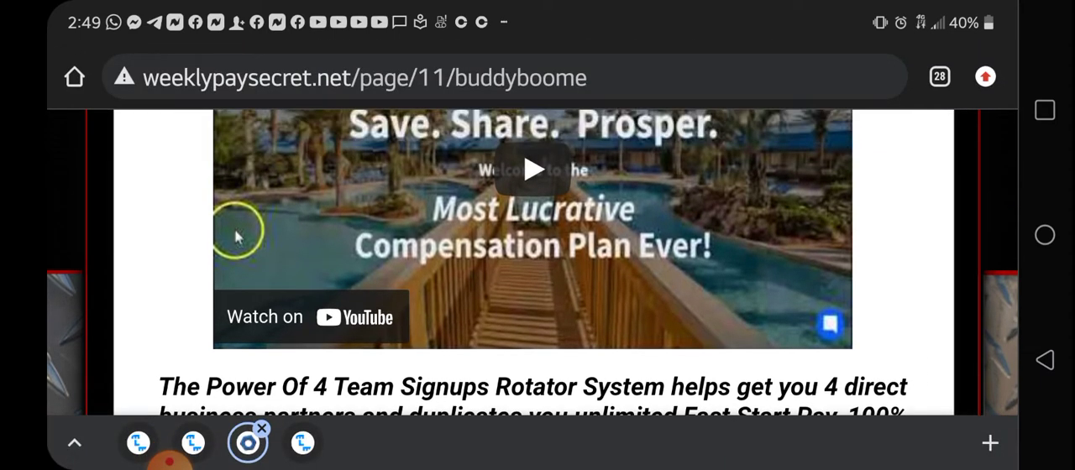
pyautogui.scroll(-3)
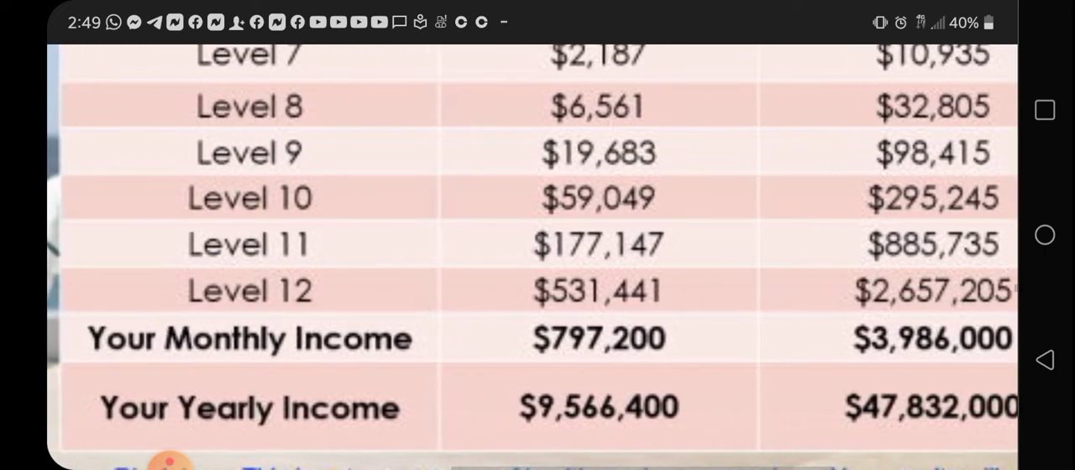
pyautogui.scroll(-3)
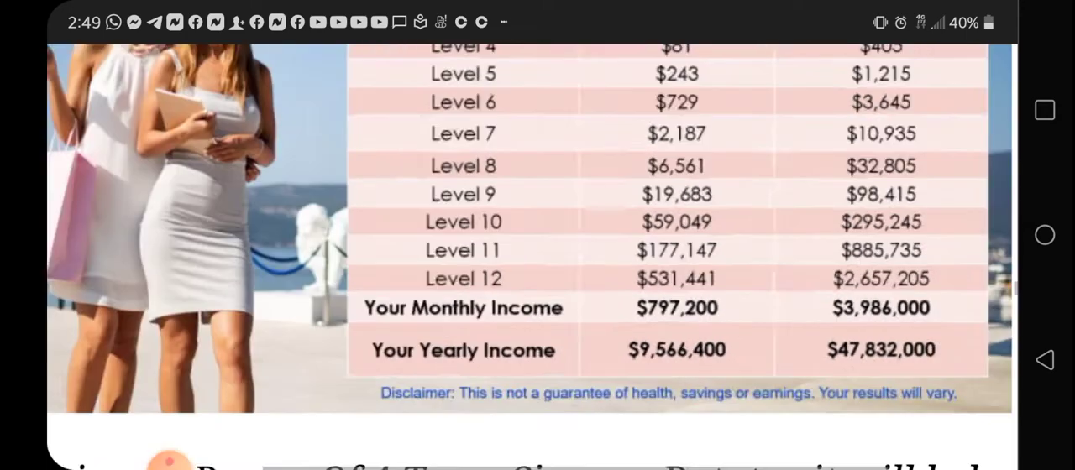
pyautogui.scroll(-3)
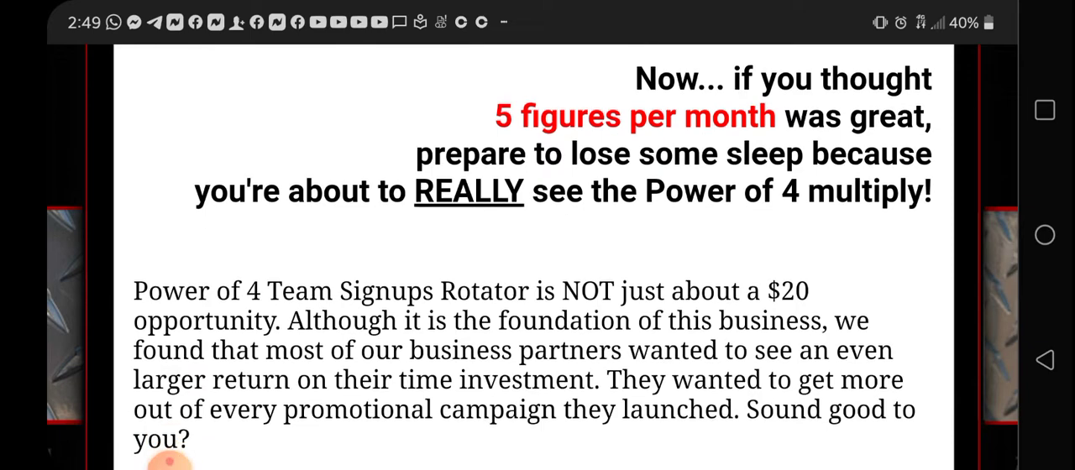
pyautogui.scroll(-3)
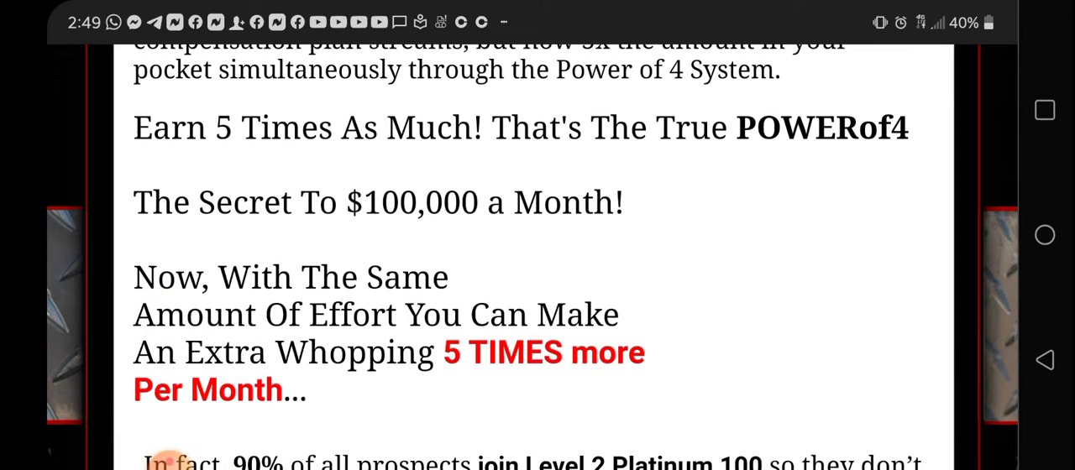
pyautogui.scroll(-3)
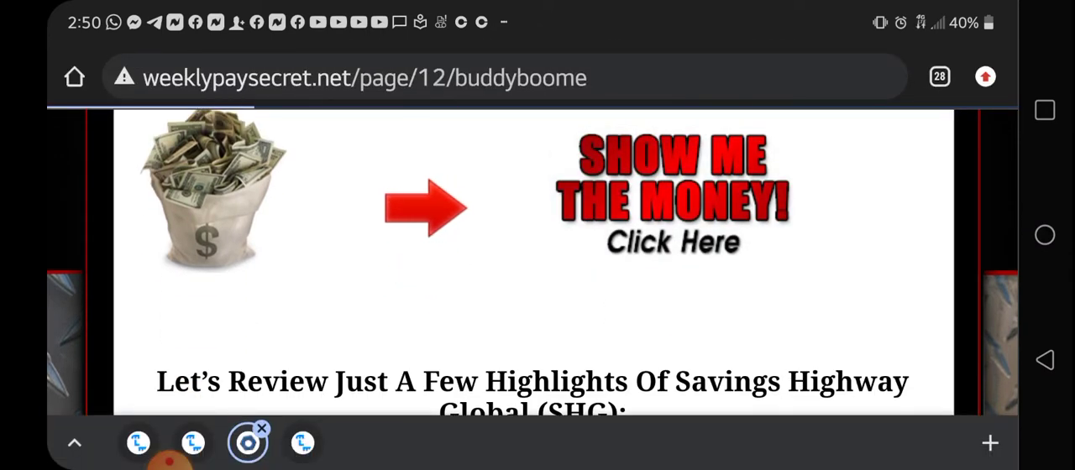
# - Scroll through page 12's Savings Highway Global income streams
pyautogui.scroll(-3)
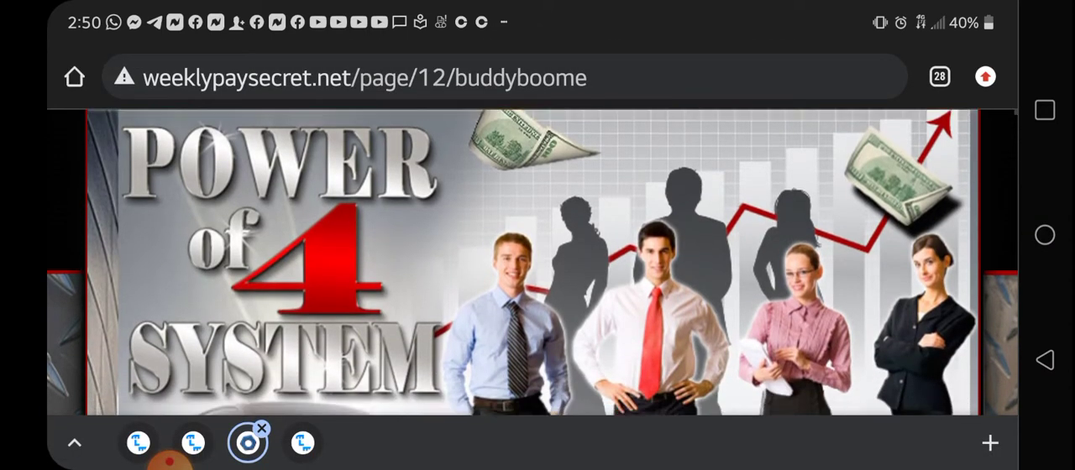
pyautogui.scroll(-3)
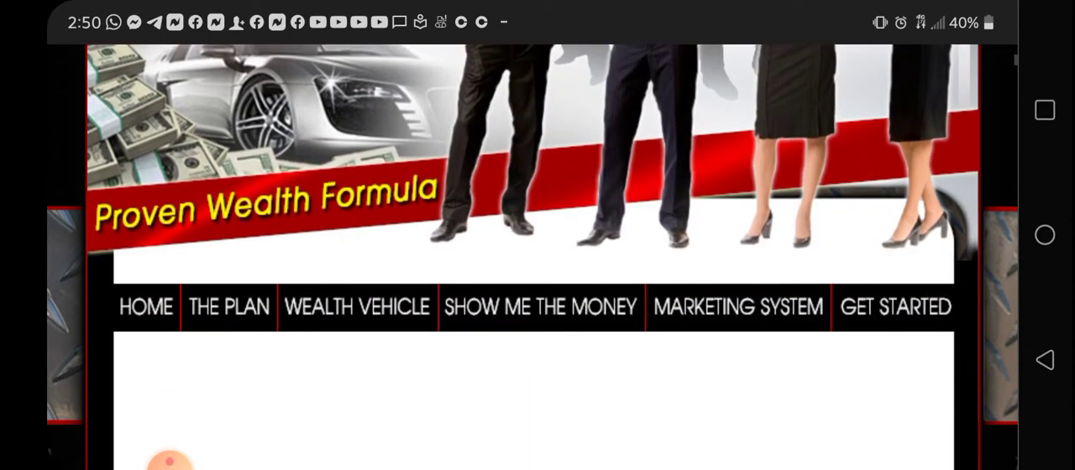
pyautogui.scroll(-3)
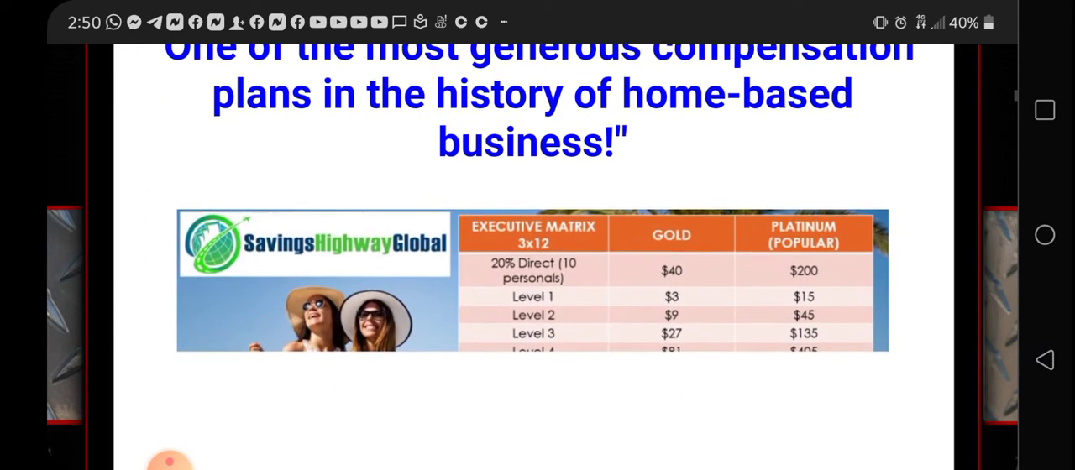
pyautogui.scroll(-3)
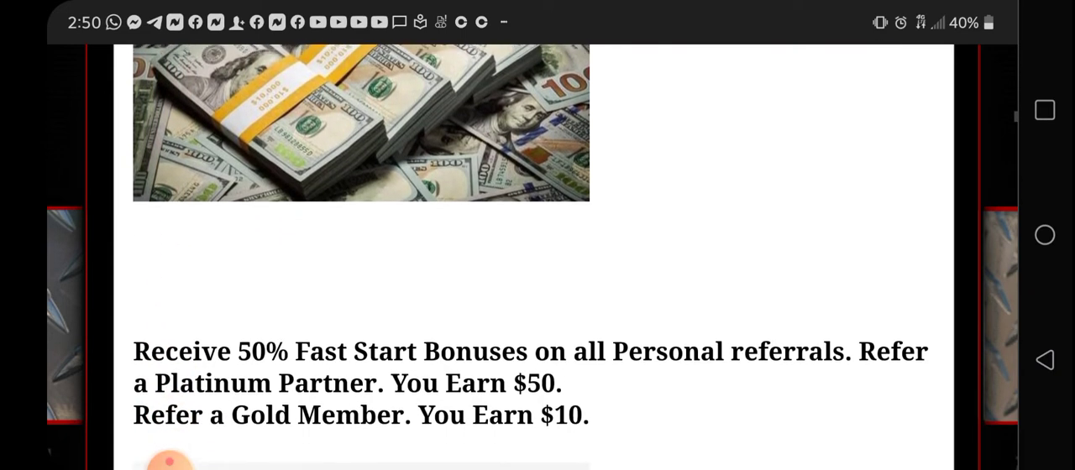
pyautogui.scroll(-3)
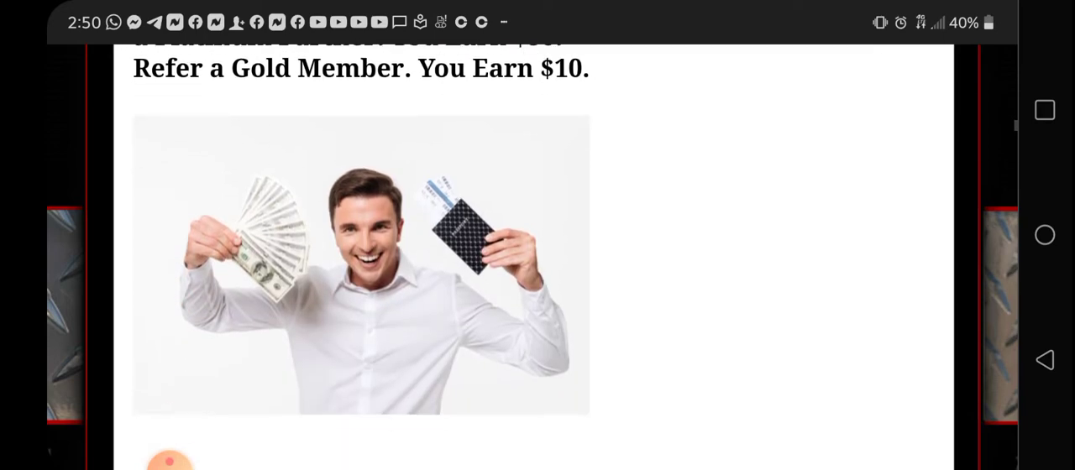
pyautogui.scroll(-3)
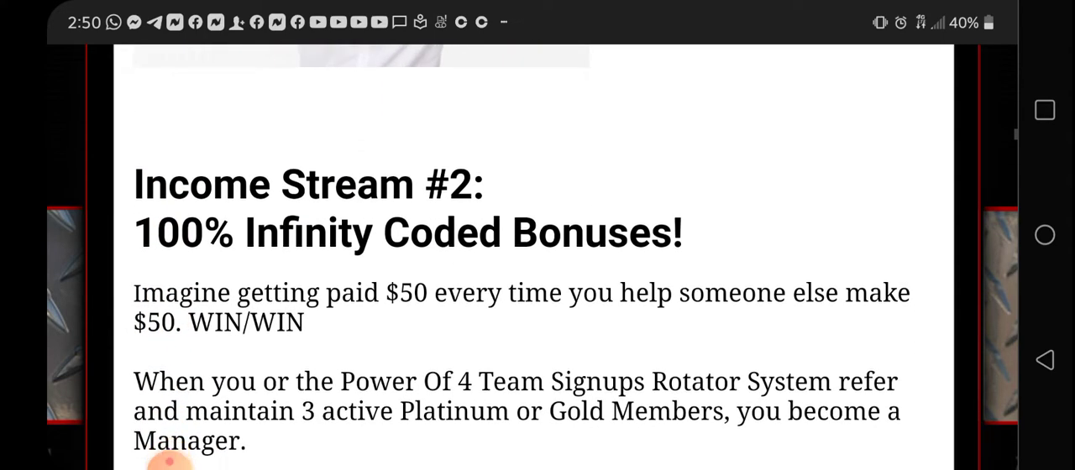
pyautogui.scroll(-3)
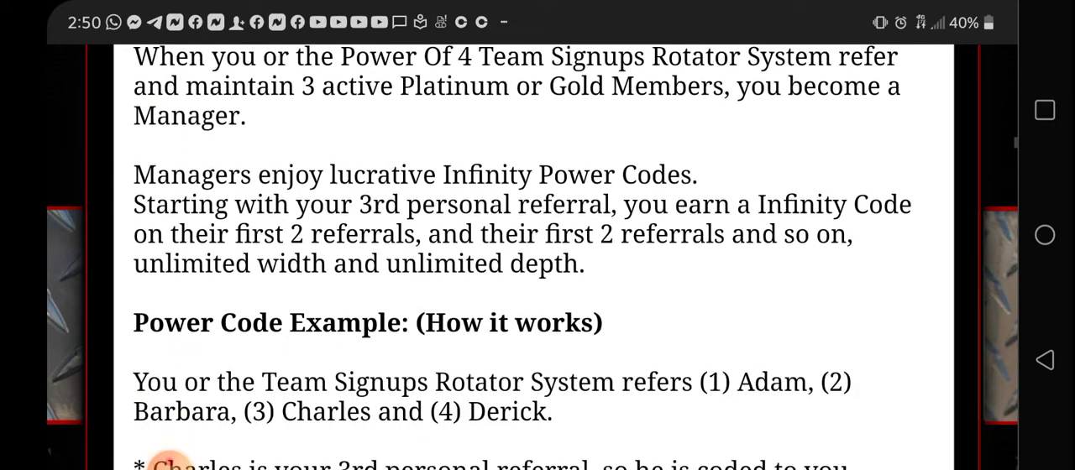
pyautogui.scroll(-3)
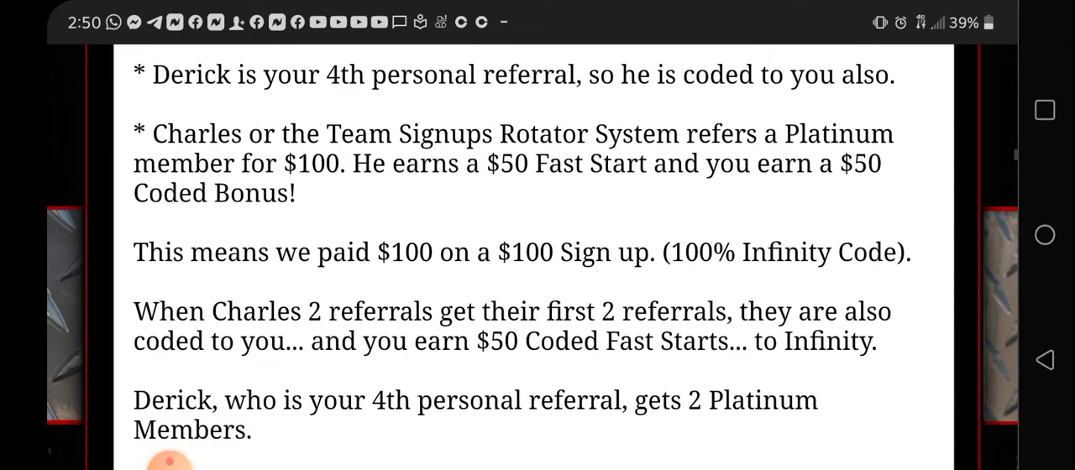
pyautogui.scroll(-3)
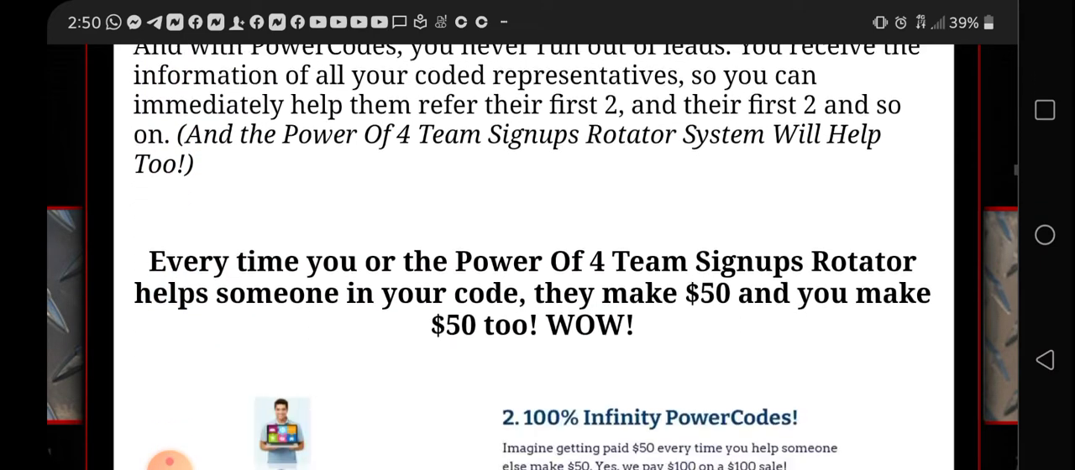
pyautogui.scroll(-3)
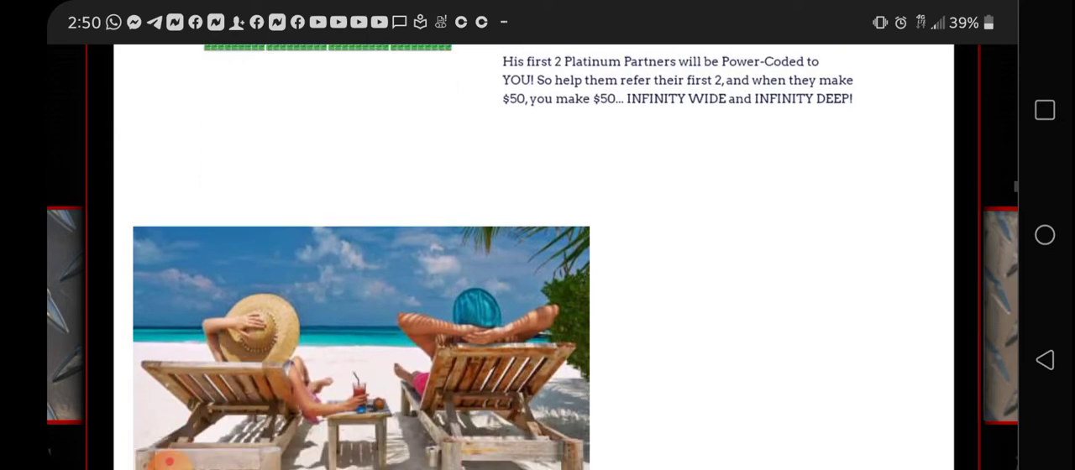
# - Scroll to page 12's Next link and move on to the Marketing System page (page 13)
pyautogui.scroll(-3)
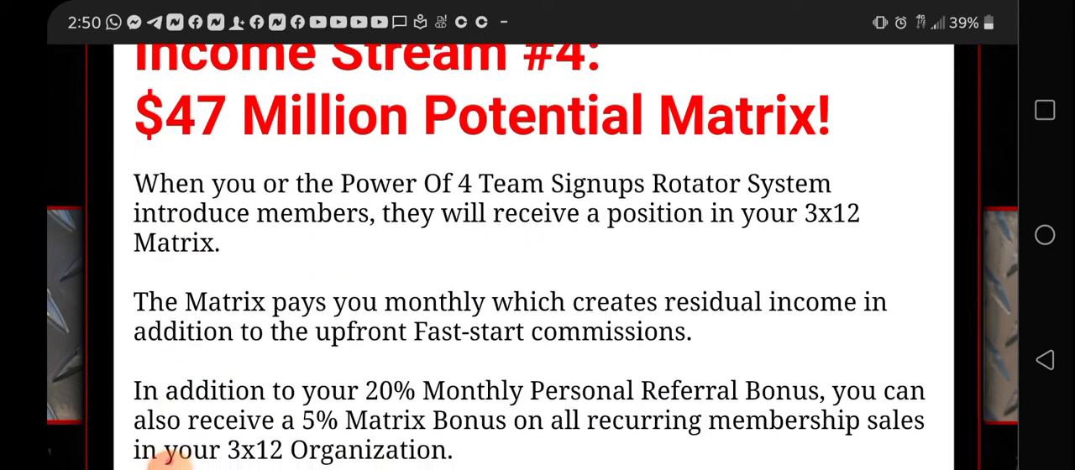
pyautogui.scroll(-3)
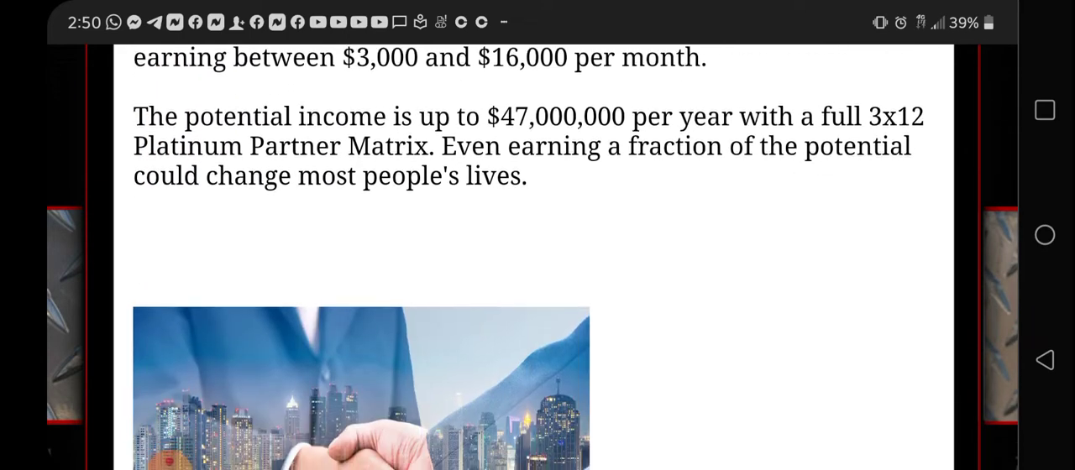
pyautogui.scroll(-3)
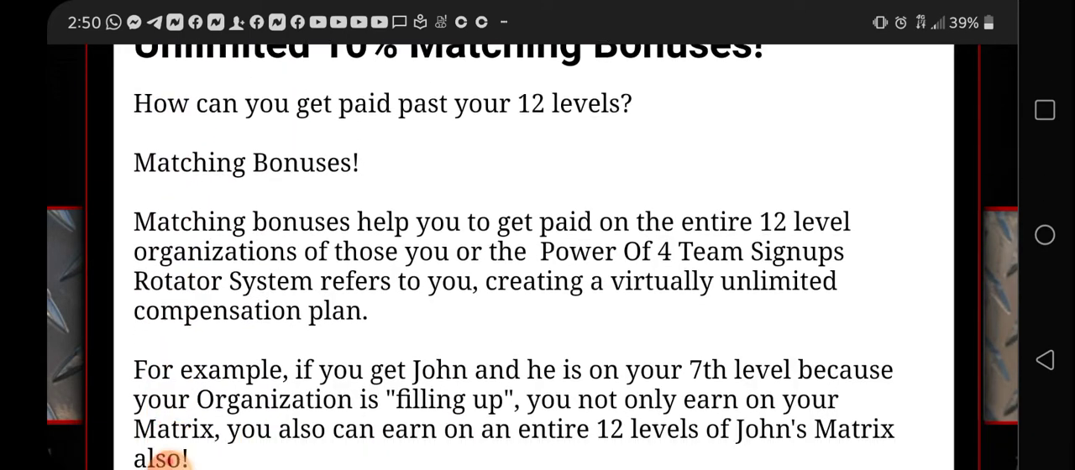
pyautogui.scroll(-3)
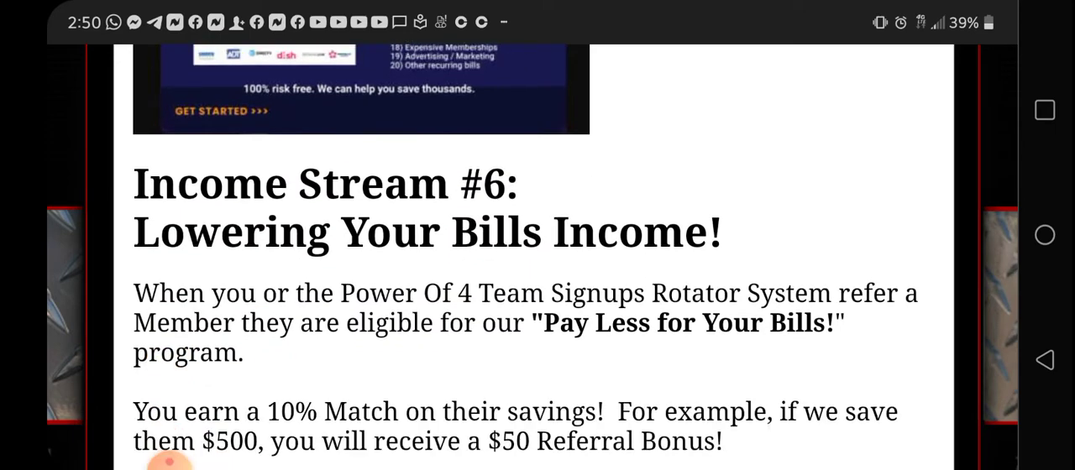
pyautogui.scroll(-3)
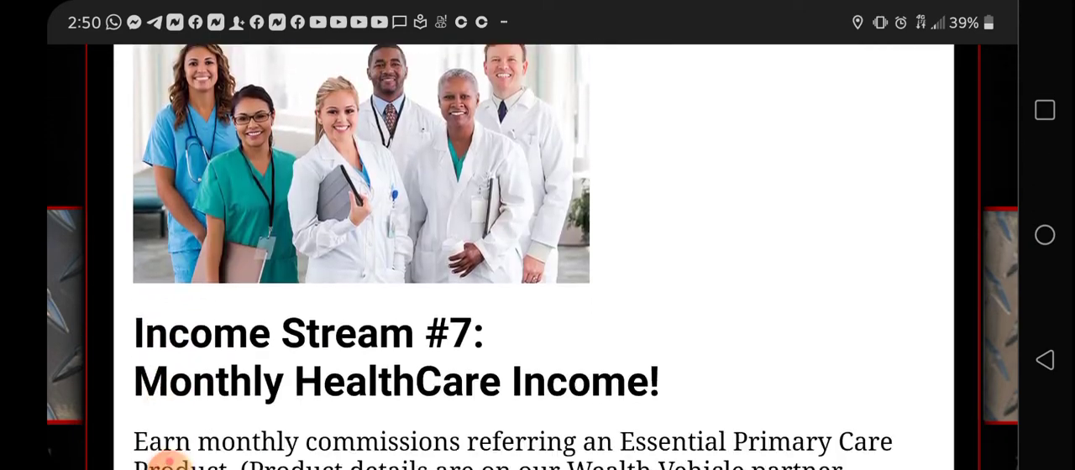
pyautogui.scroll(-3)
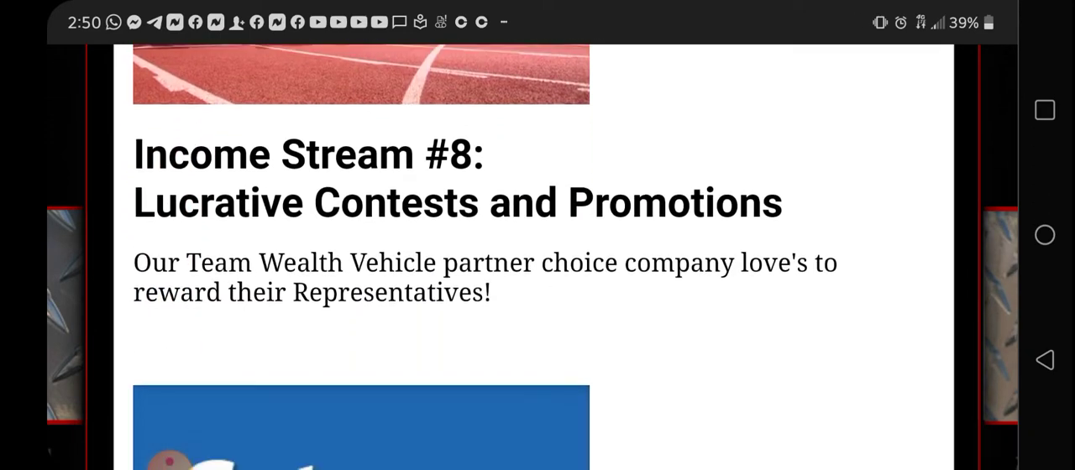
pyautogui.scroll(-3)
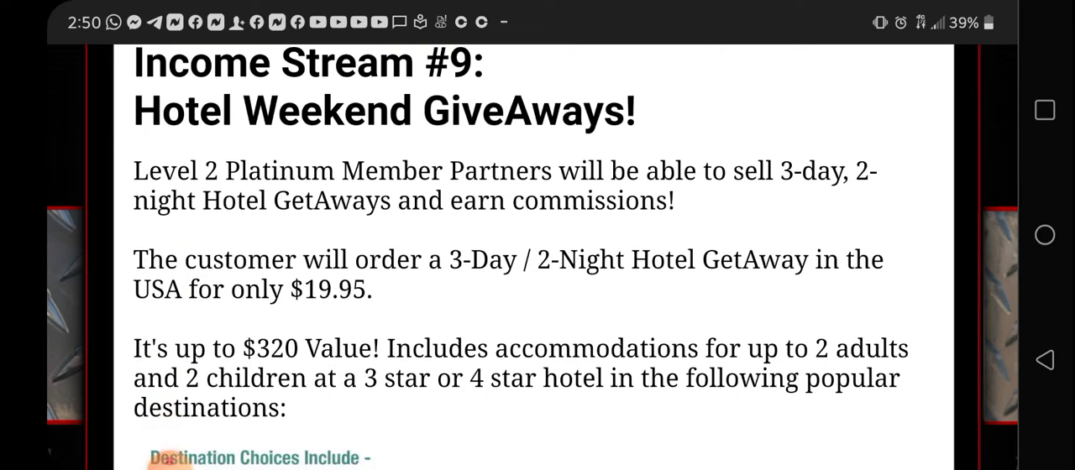
pyautogui.scroll(-3)
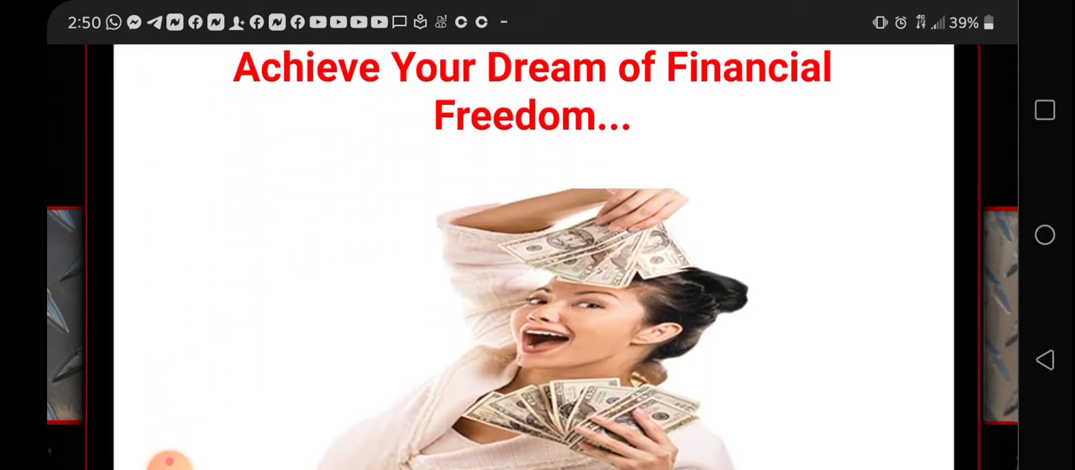
pyautogui.scroll(-3)
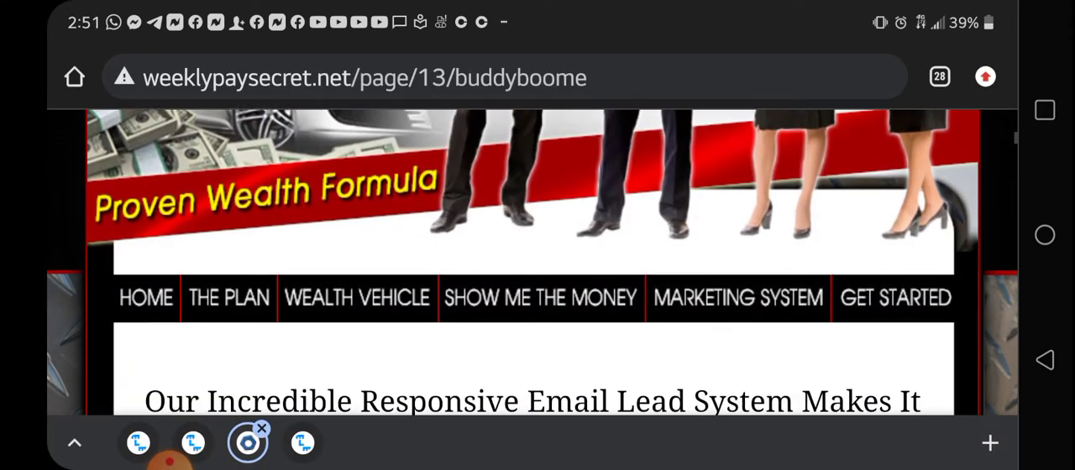
# - Scroll through page 13's email lead system and continue to page 14
pyautogui.scroll(-3)
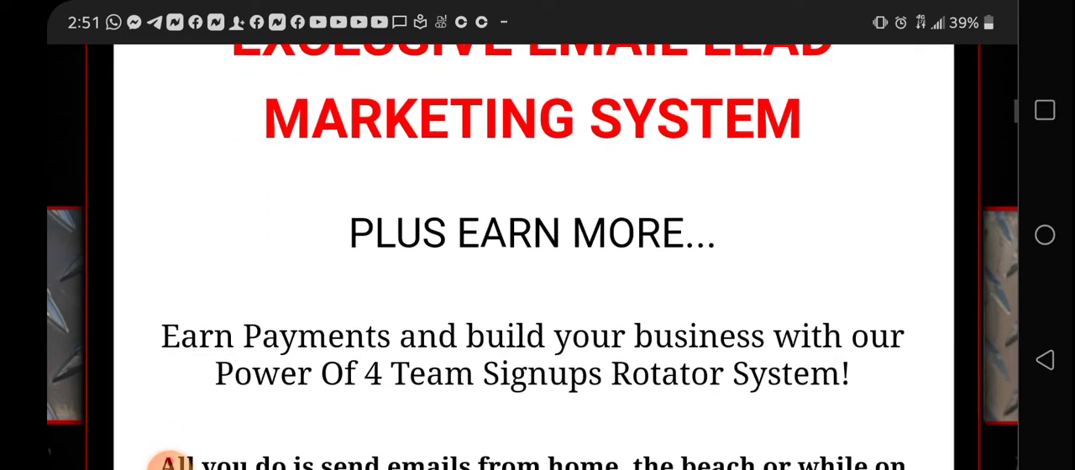
pyautogui.scroll(-3)
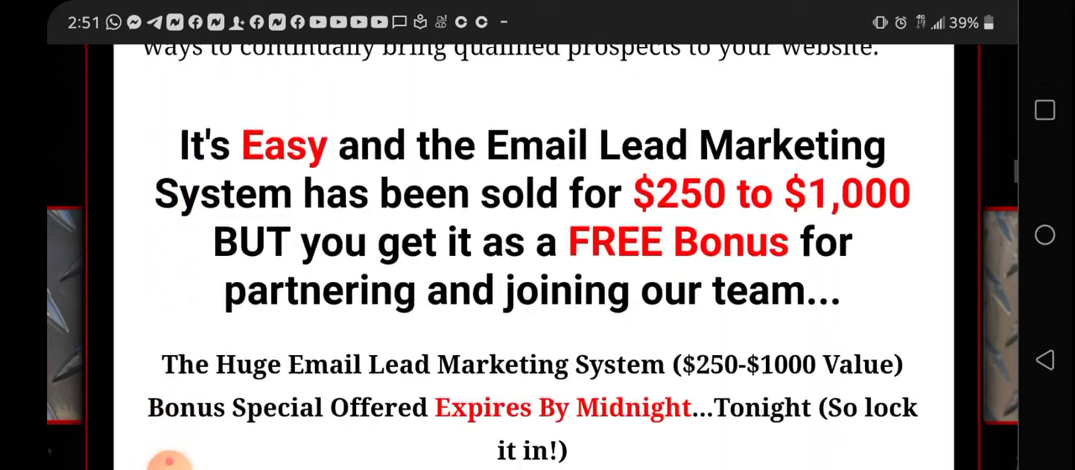
pyautogui.scroll(-3)
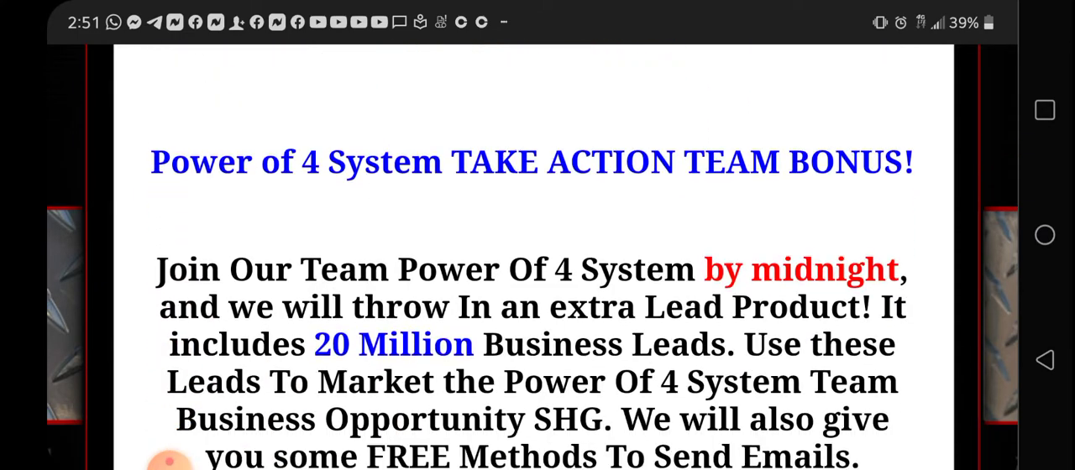
pyautogui.scroll(-3)
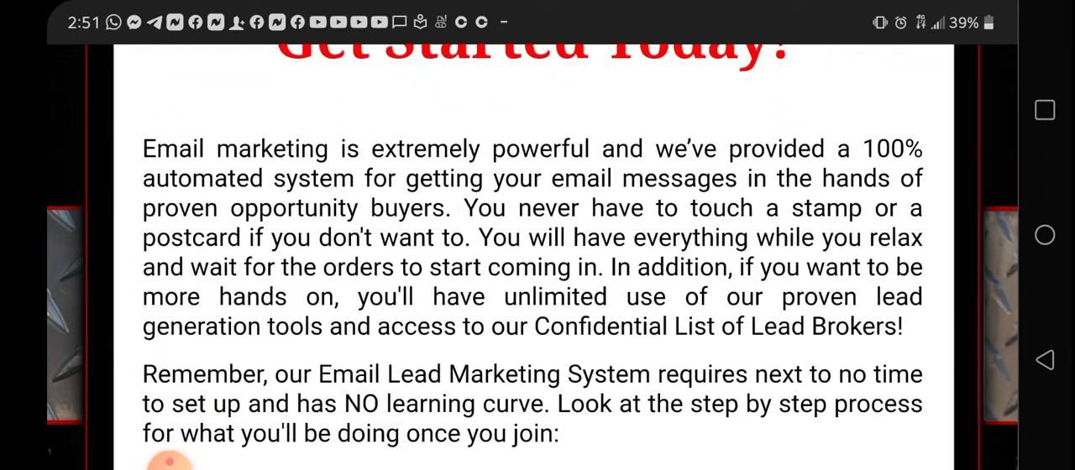
pyautogui.scroll(-3)
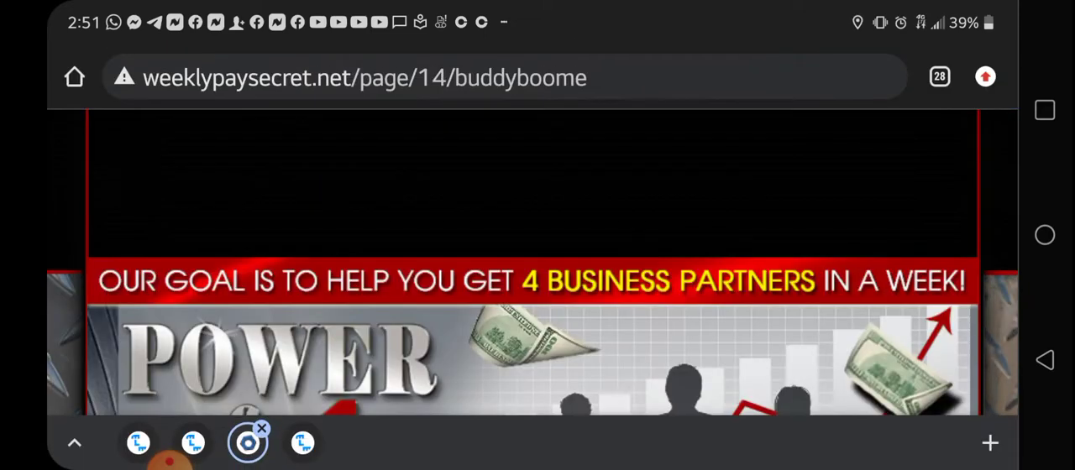
# - Scroll page 14's congratulations and team-system list down to the Savings Highway Global signup
pyautogui.scroll(-3)
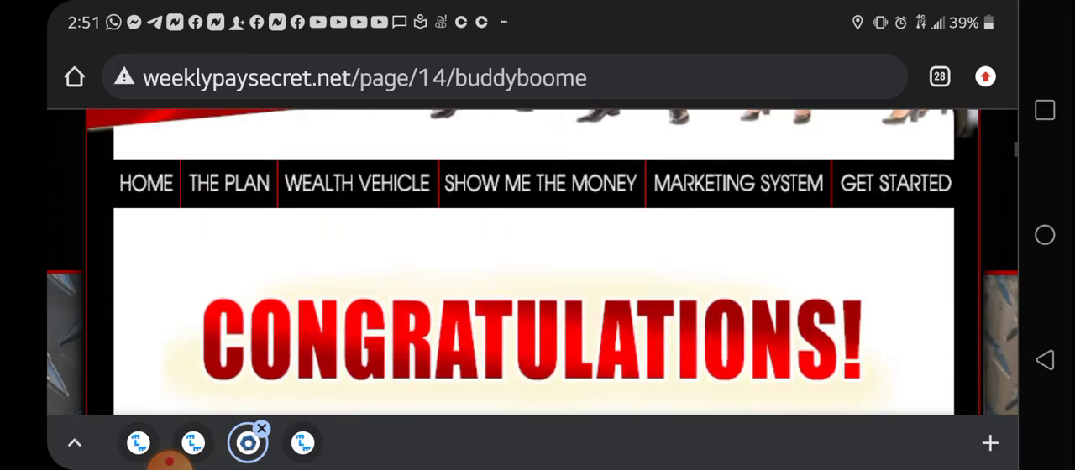
pyautogui.scroll(-3)
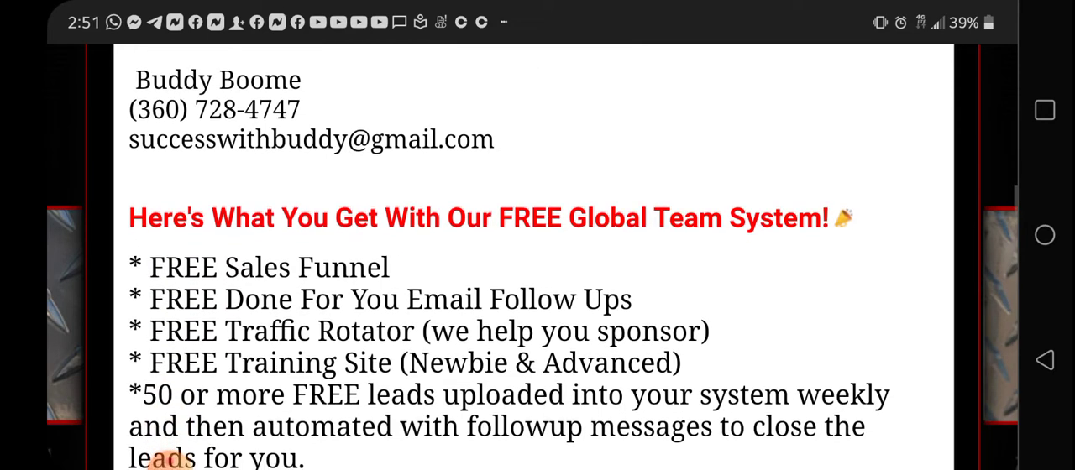
pyautogui.scroll(-3)
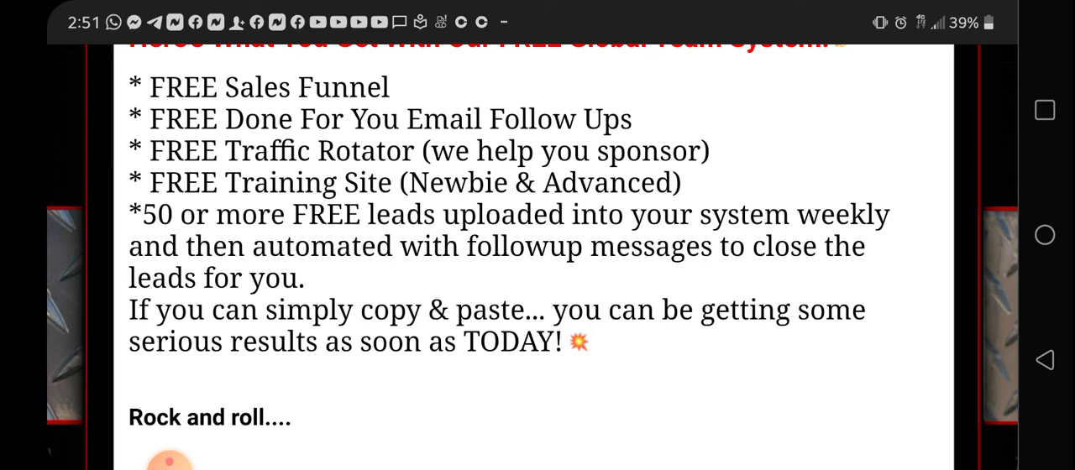
pyautogui.scroll(-3)
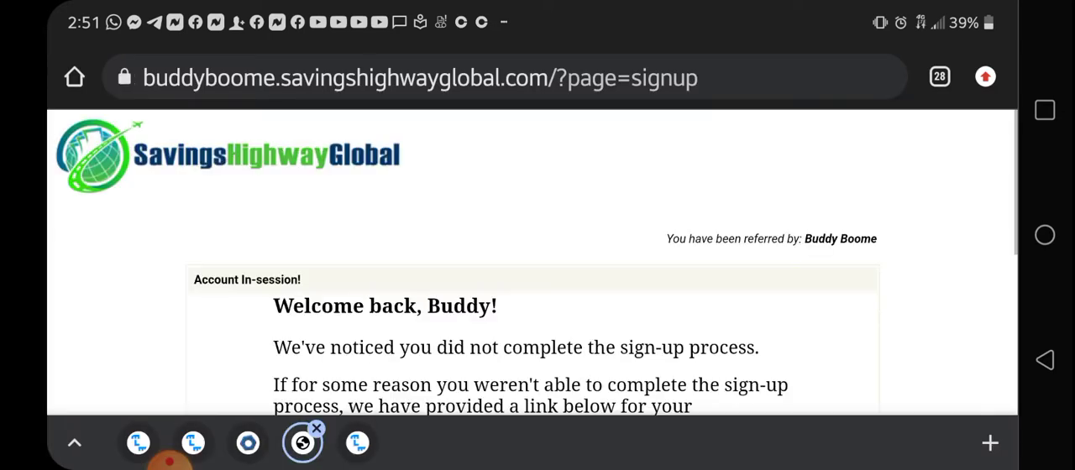
pyautogui.scroll(-3)
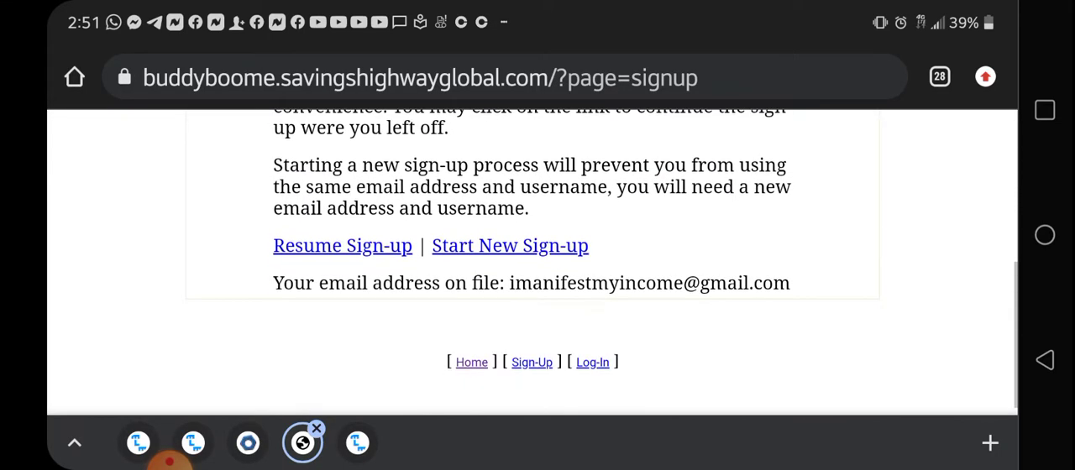
pyautogui.scroll(3)
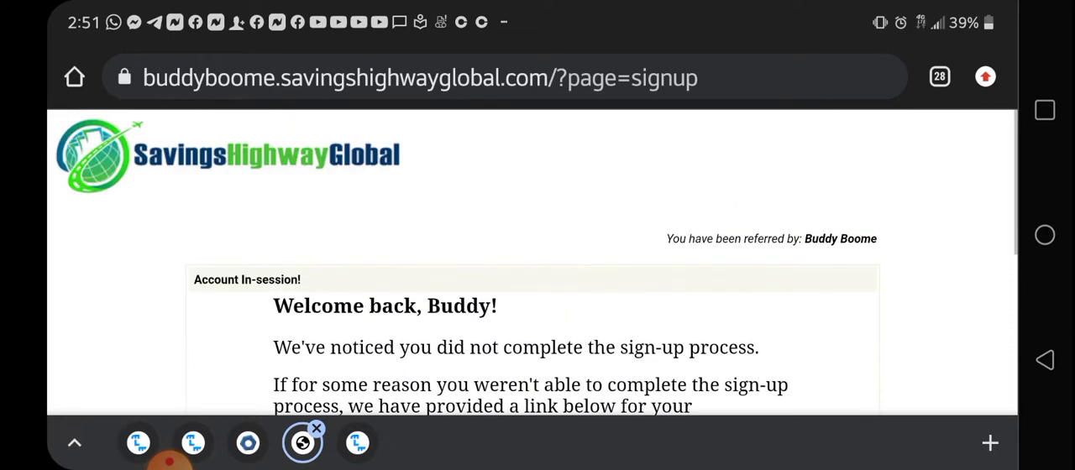
pyautogui.scroll(-3)
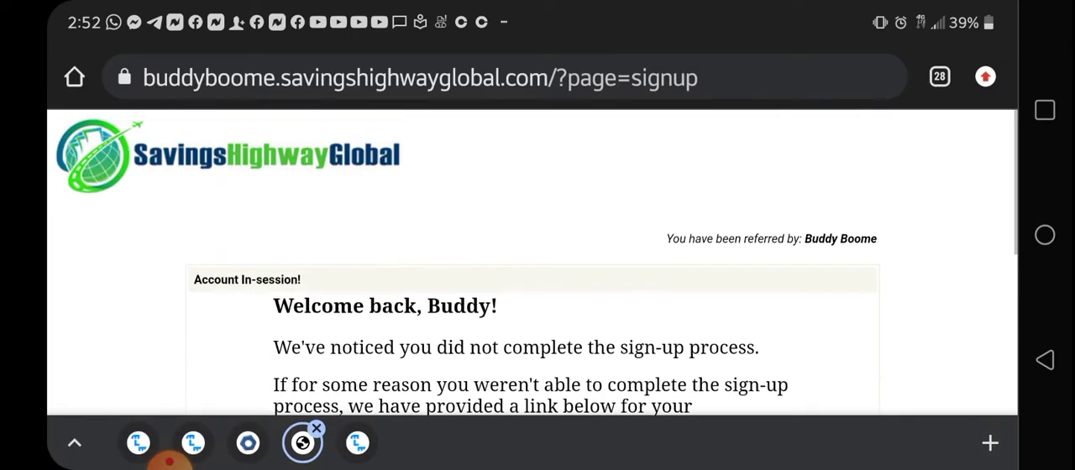
pyautogui.scroll(-3)
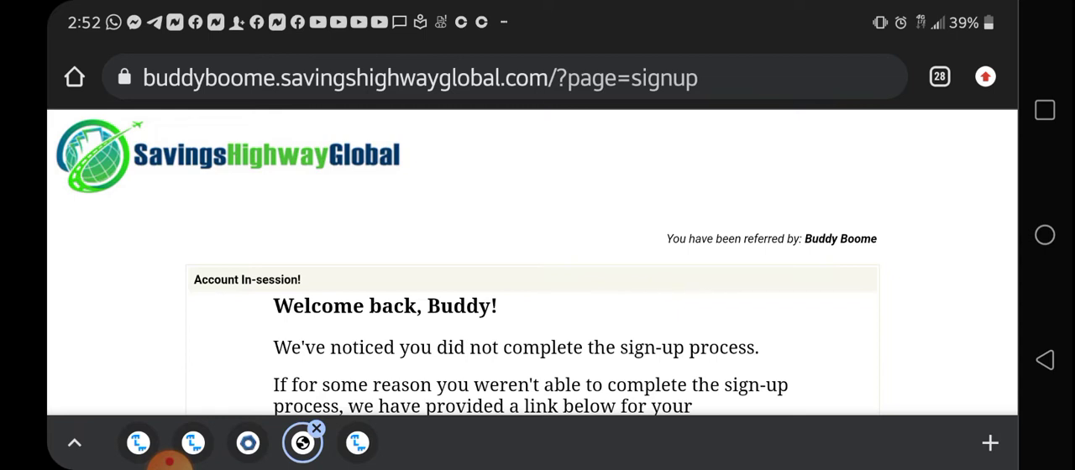
pyautogui.scroll(-3)
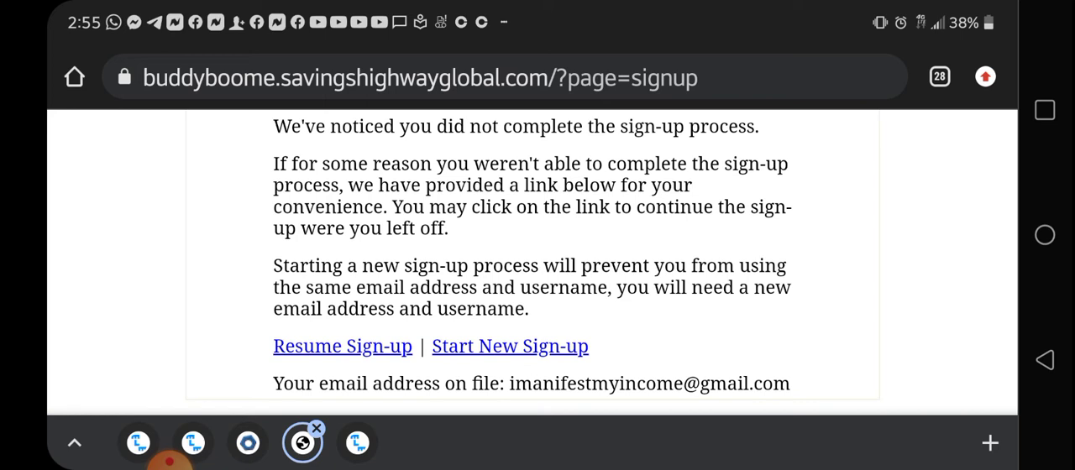
pyautogui.scroll(3)
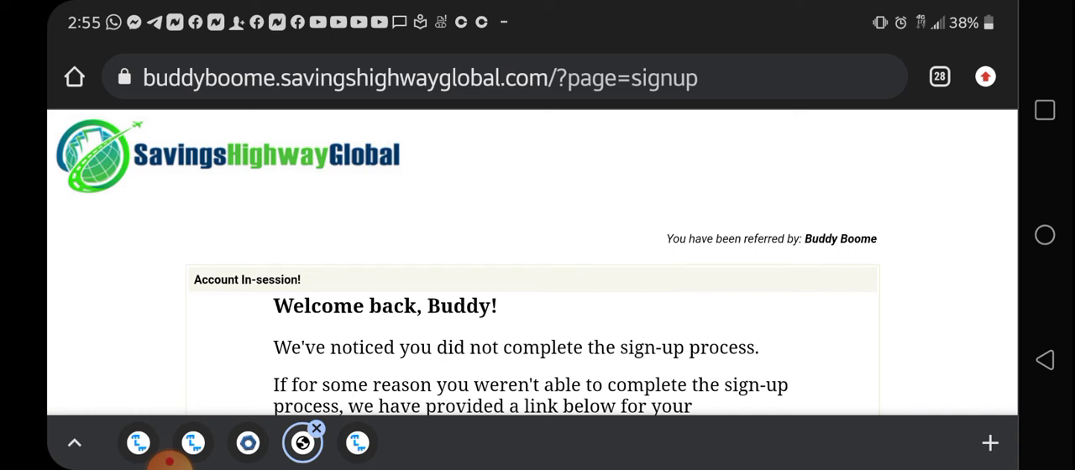
pyautogui.scroll(-3)
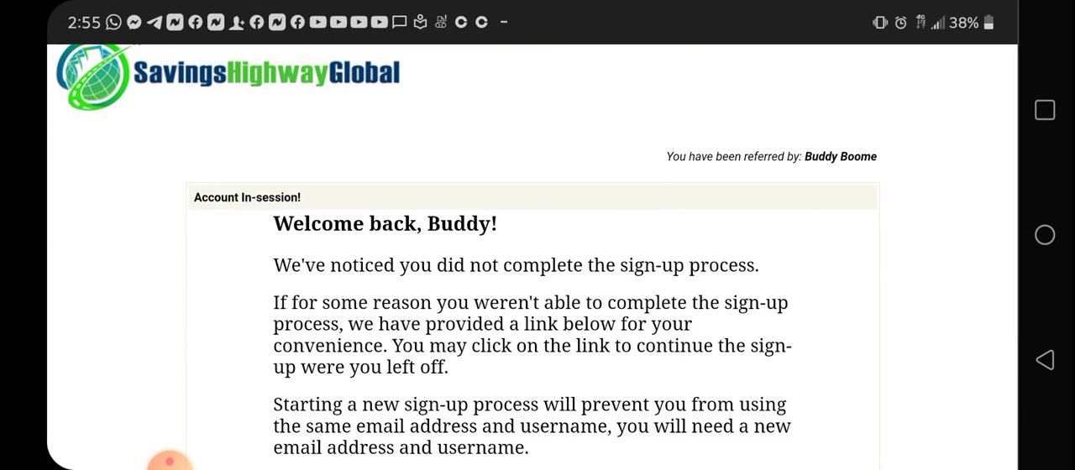